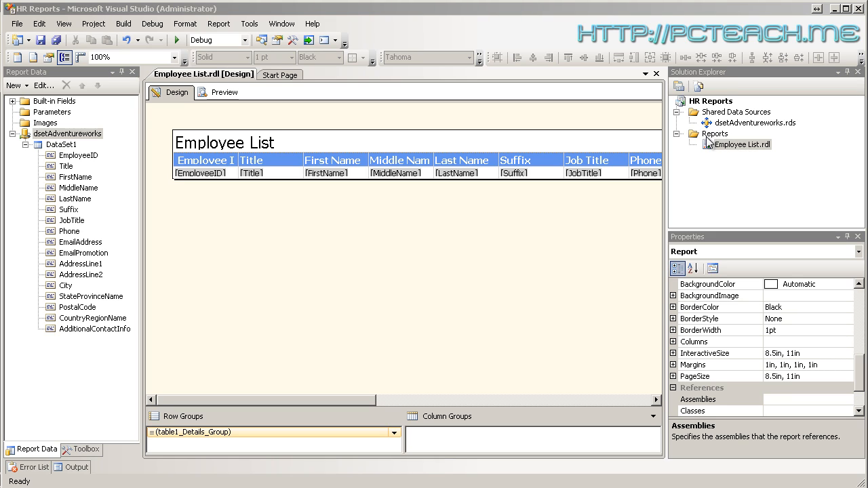
Start a new item in the Reports folder using the blank Report template
right_click(716, 133)
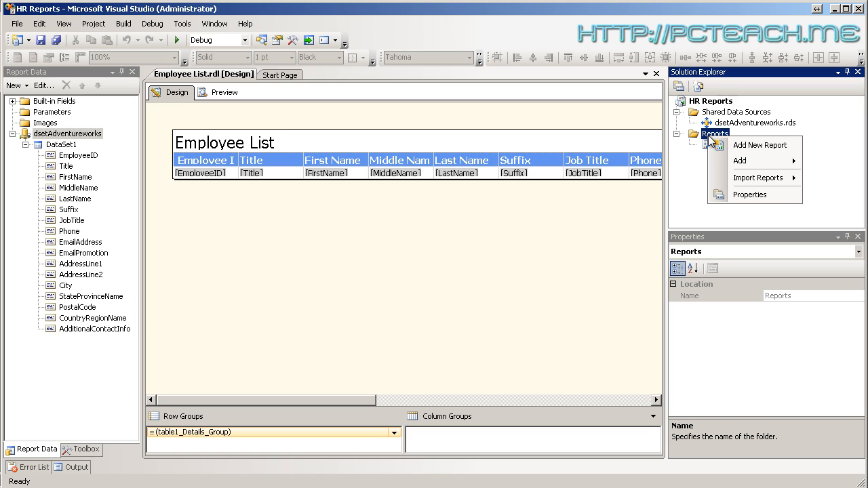
mouse_move(747, 145)
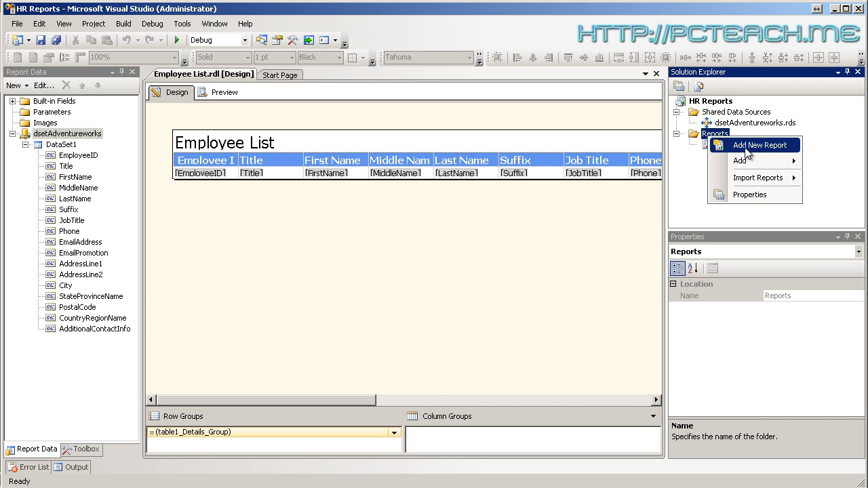
click(760, 144)
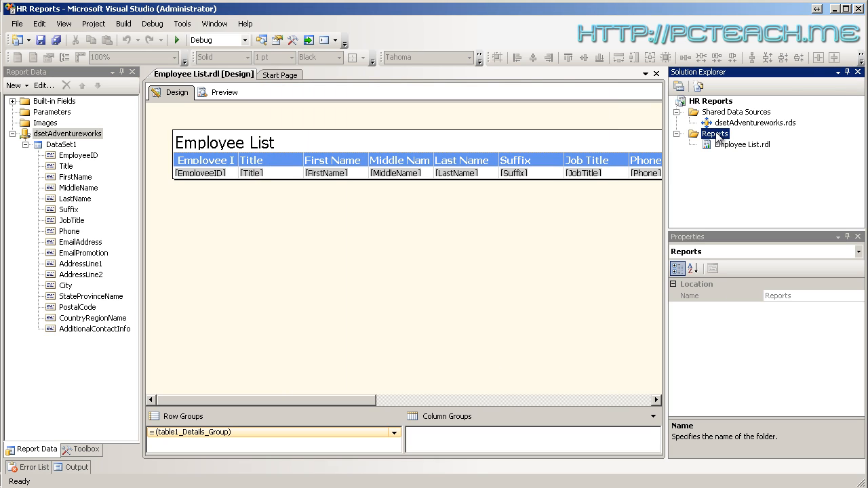
right_click(714, 134)
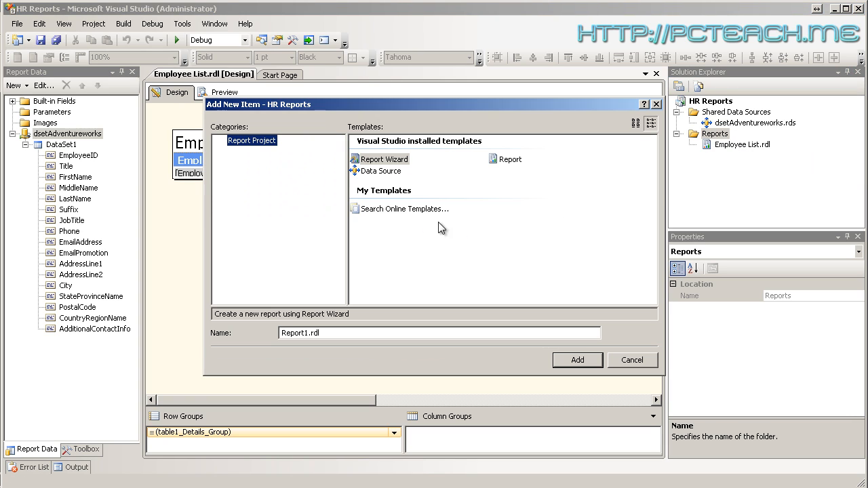
mouse_move(380, 182)
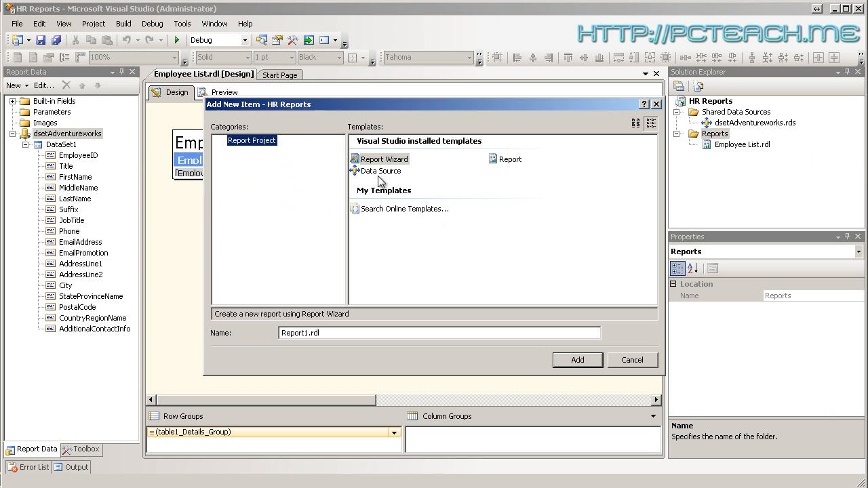
mouse_move(385, 160)
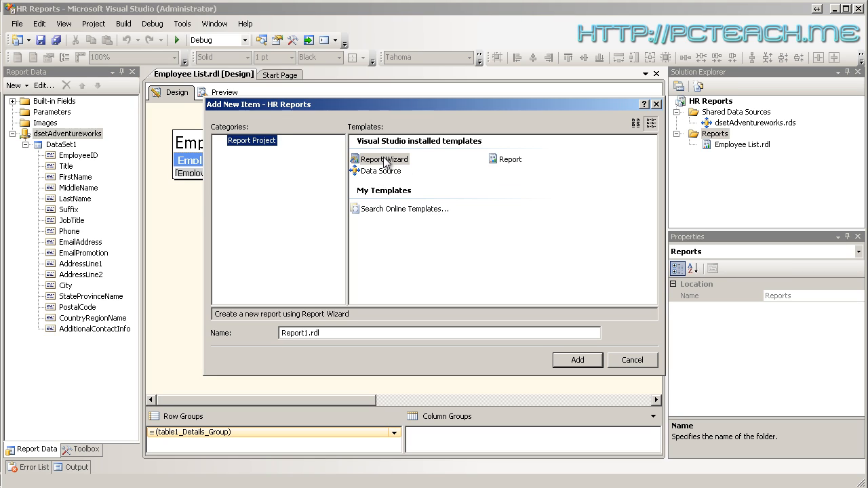
click(380, 171)
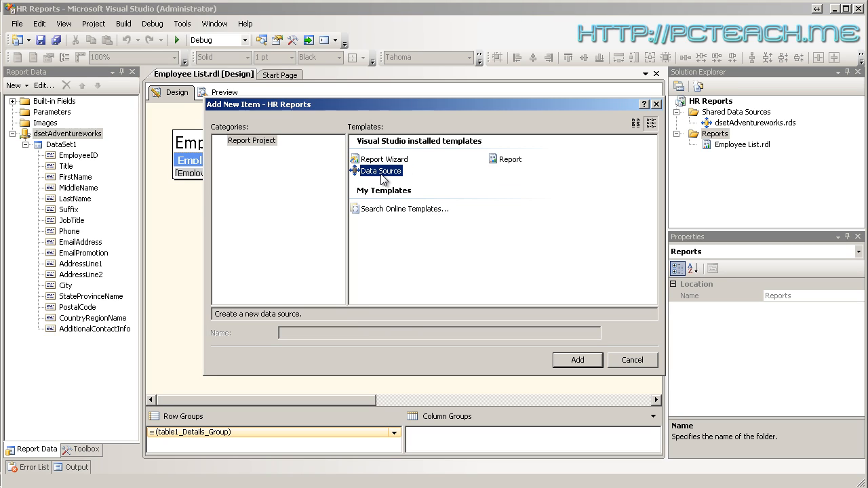
click(510, 159)
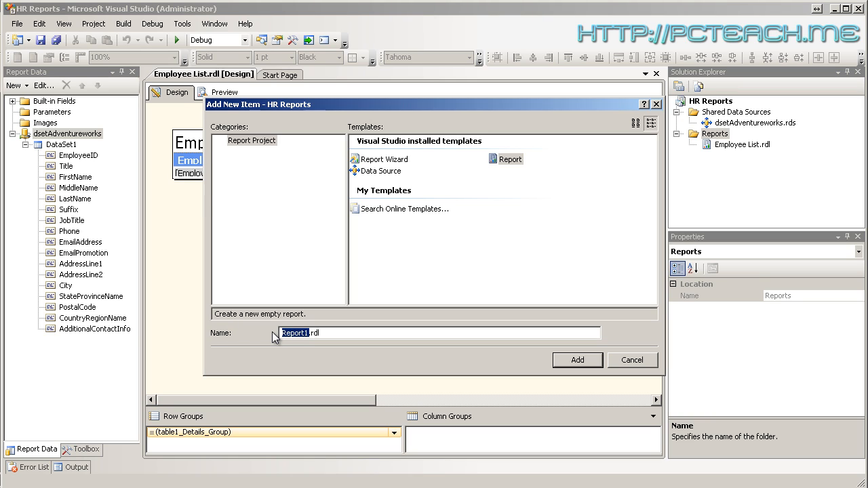
mouse_move(309, 350)
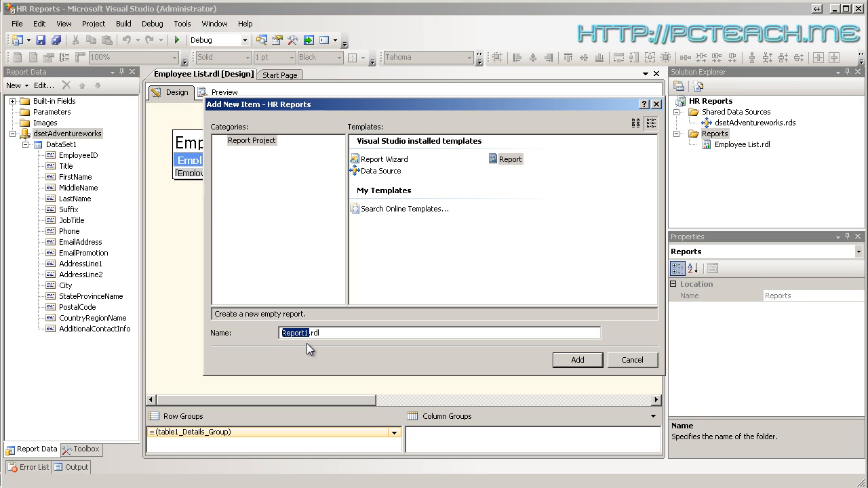
mouse_move(323, 350)
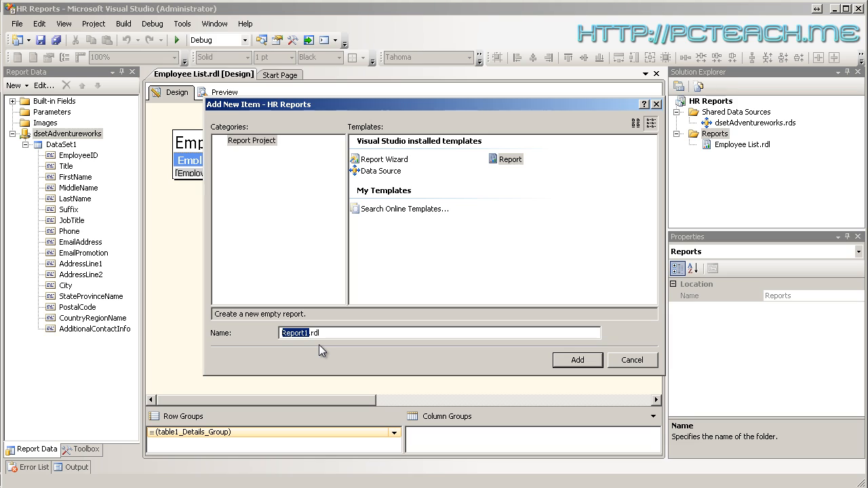
Name the report 'Employee List REAL.rdl' and add it to the project
text(Employee.rdl)
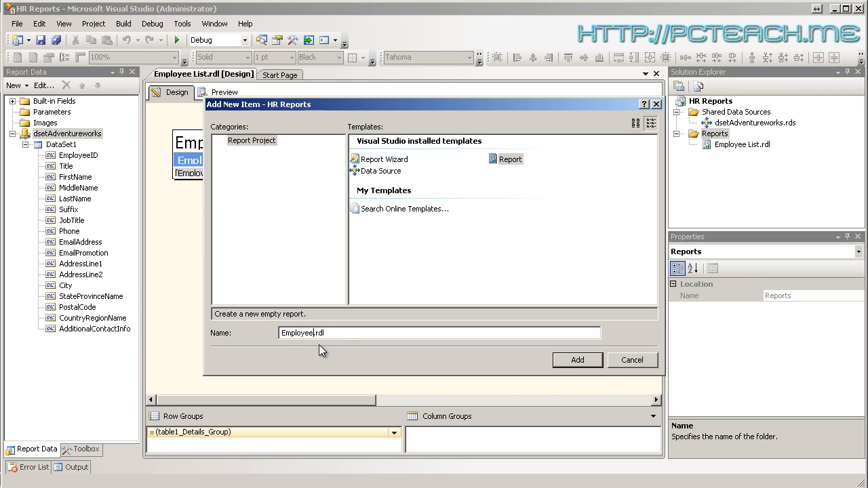
text(List REAL)
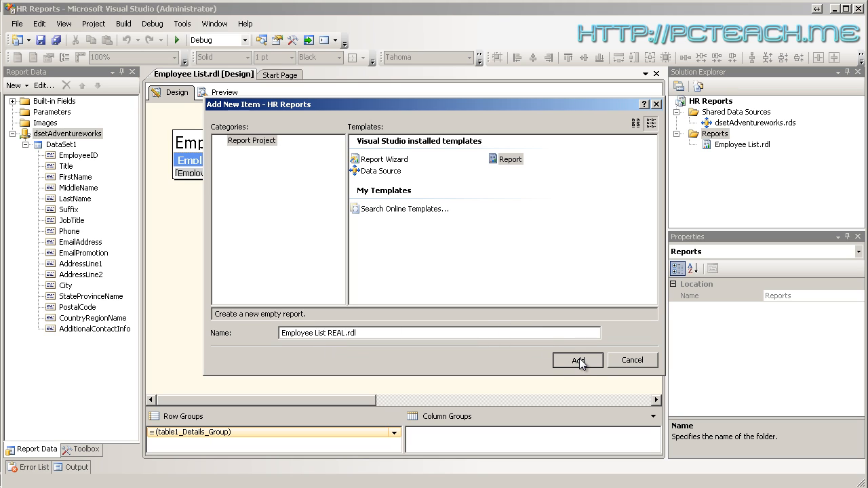
click(578, 360)
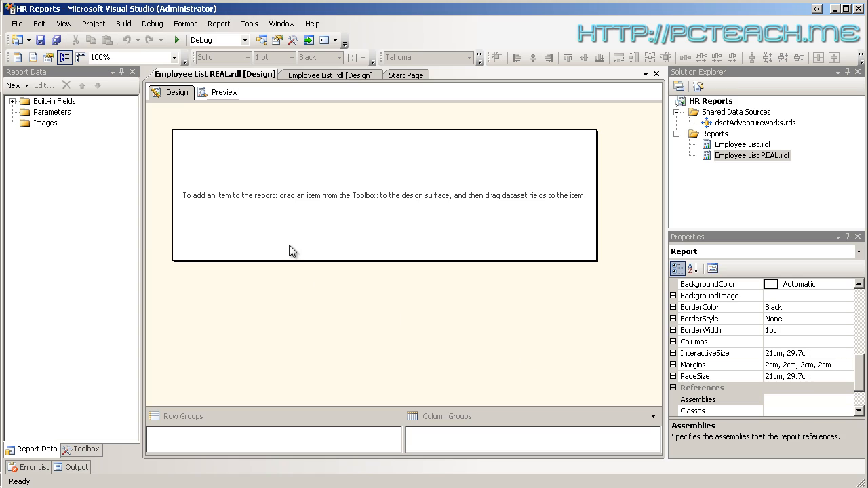
mouse_move(292, 228)
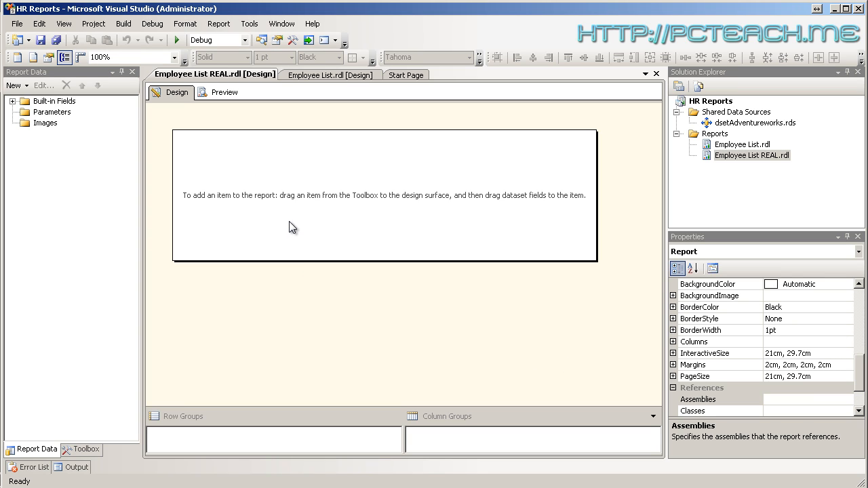
mouse_move(399, 217)
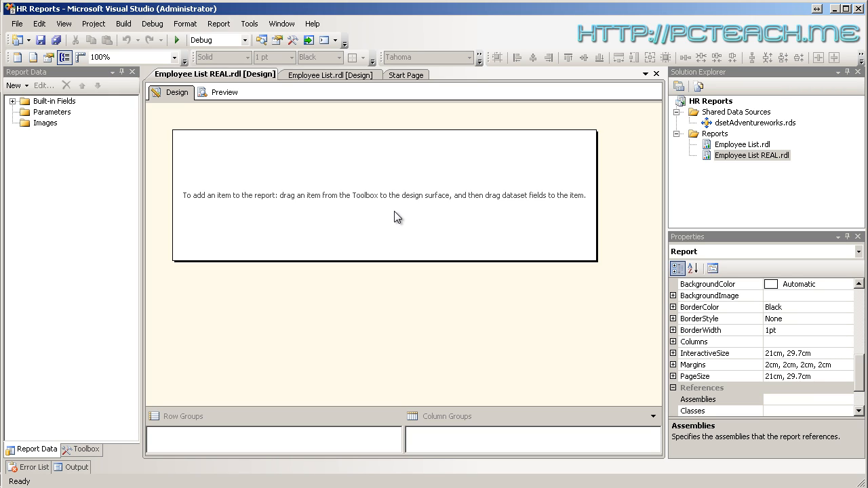
mouse_move(54, 122)
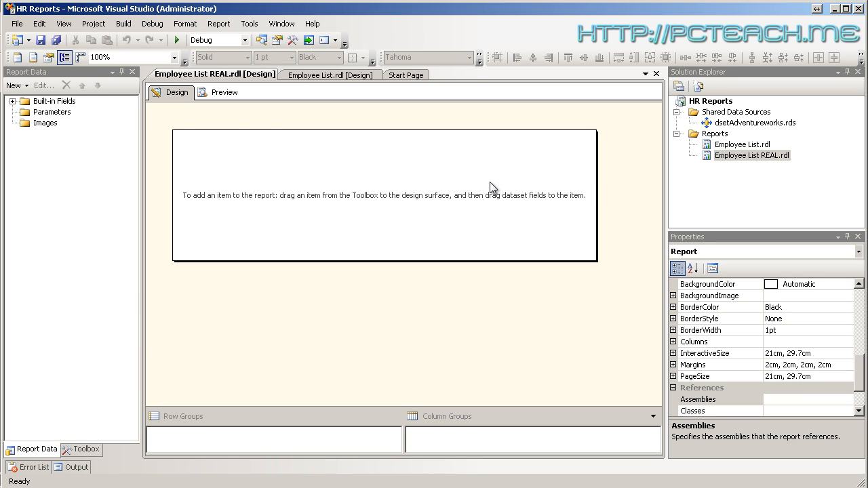
mouse_move(332, 217)
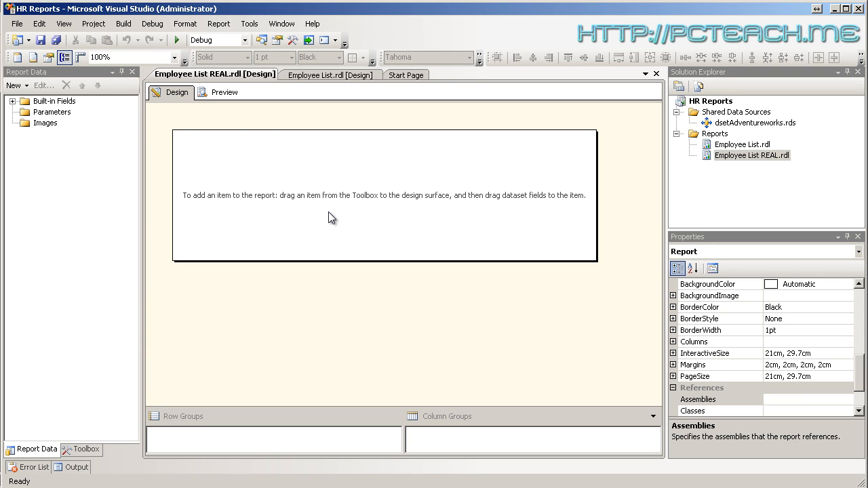
mouse_move(238, 191)
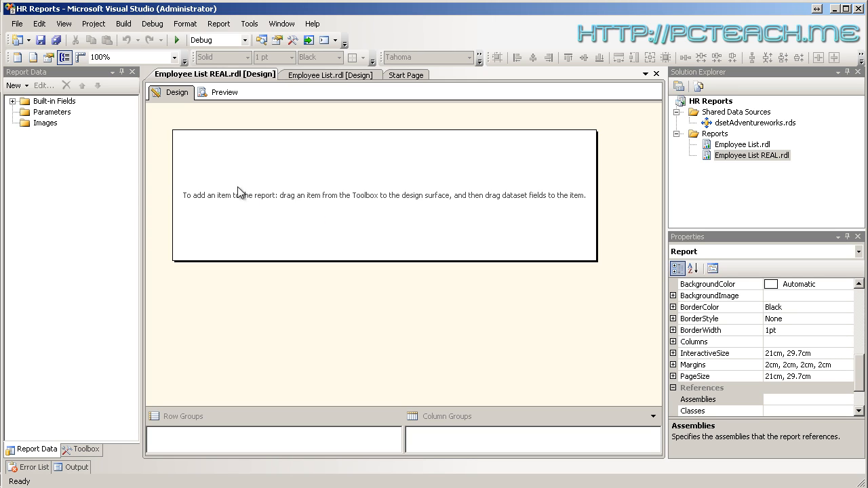
Start a new dataset from the Report Data pane, bringing up Dataset Properties
click(14, 86)
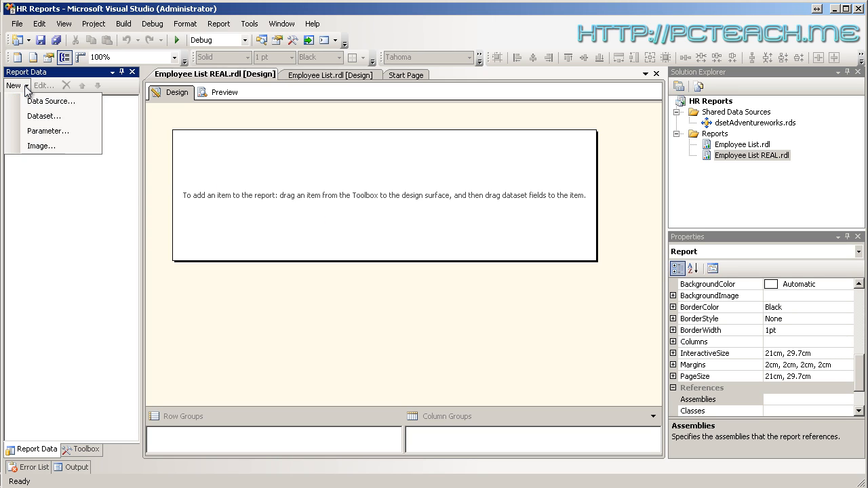
mouse_move(51, 100)
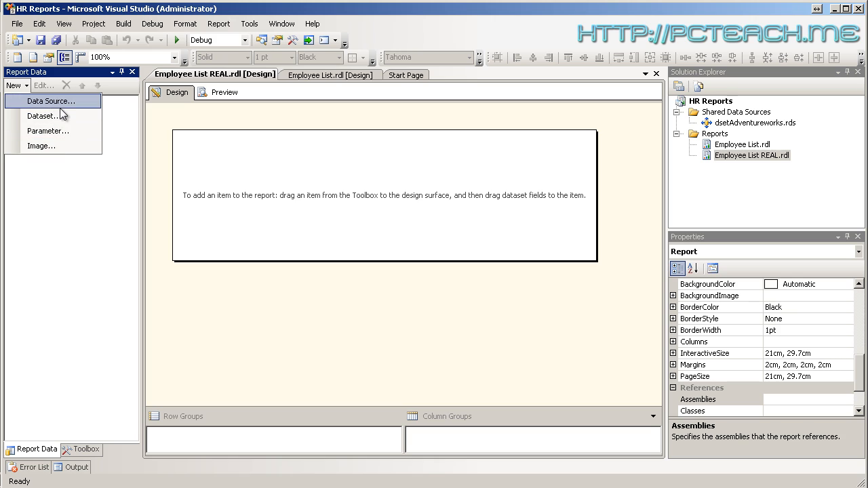
mouse_move(71, 103)
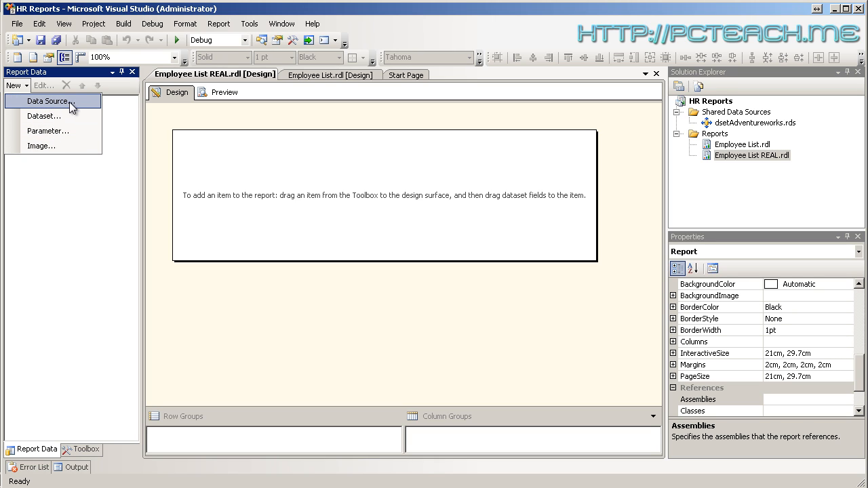
mouse_move(65, 106)
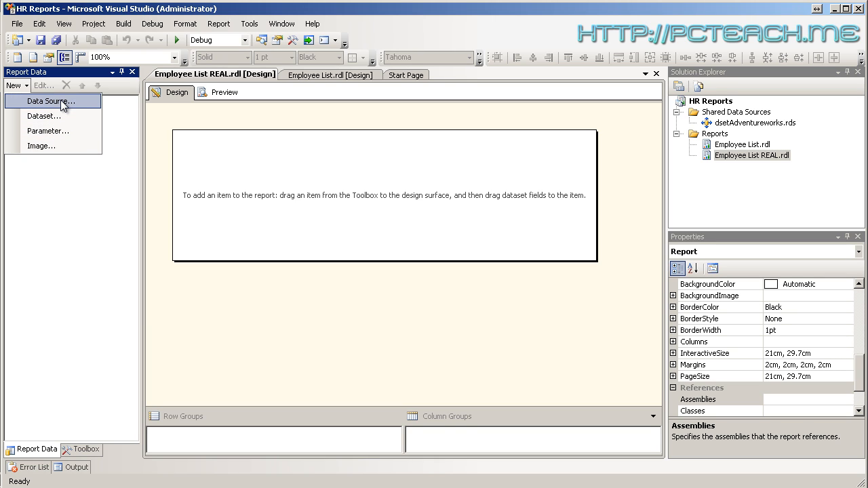
mouse_move(43, 117)
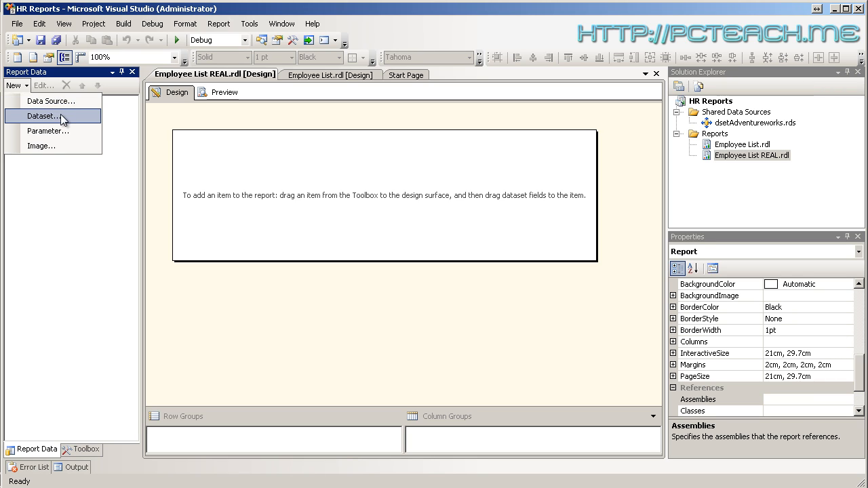
mouse_move(47, 101)
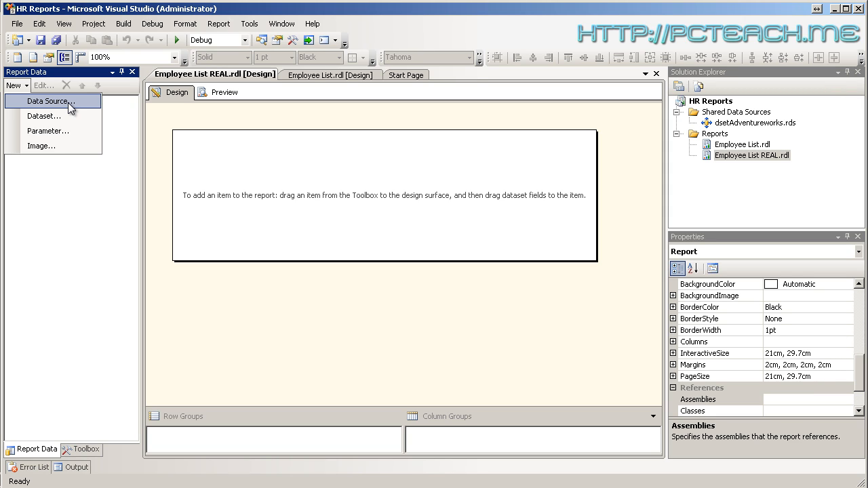
mouse_move(44, 116)
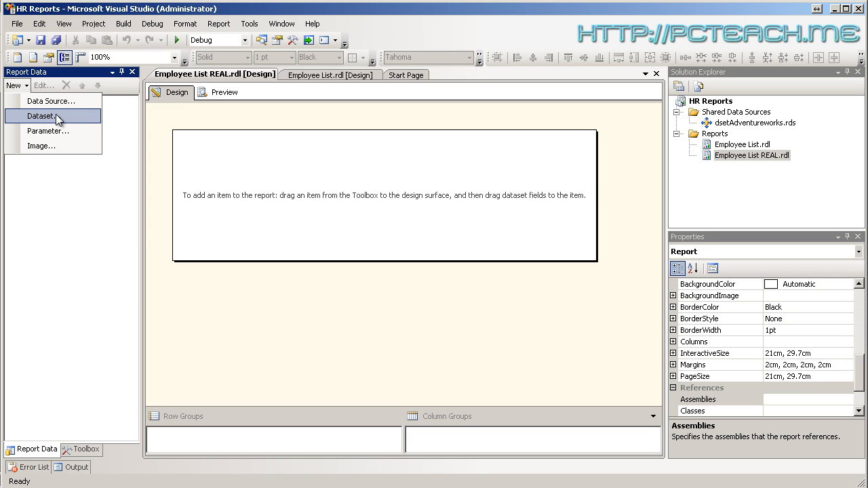
mouse_move(52, 100)
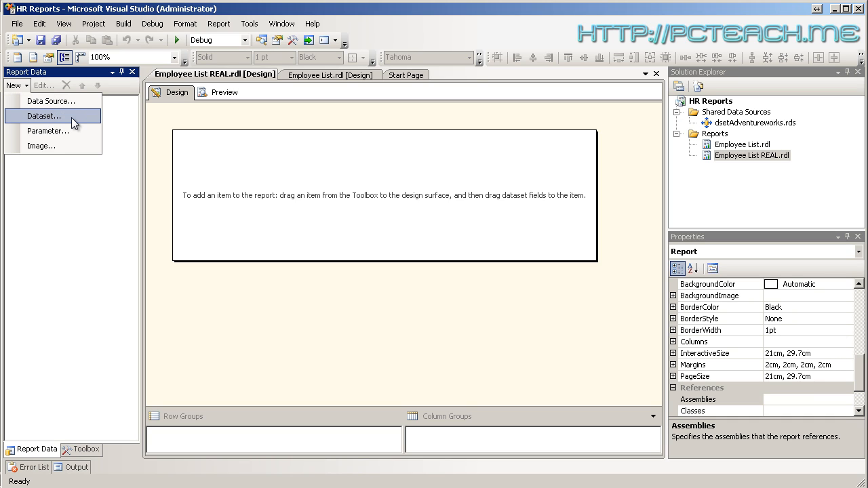
click(43, 117)
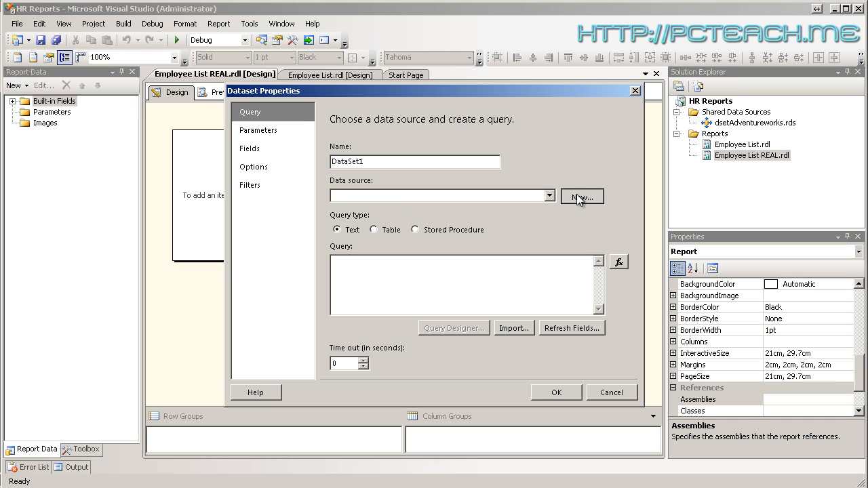
Create a report data source referencing the shared dsetAdventureworks source
click(580, 196)
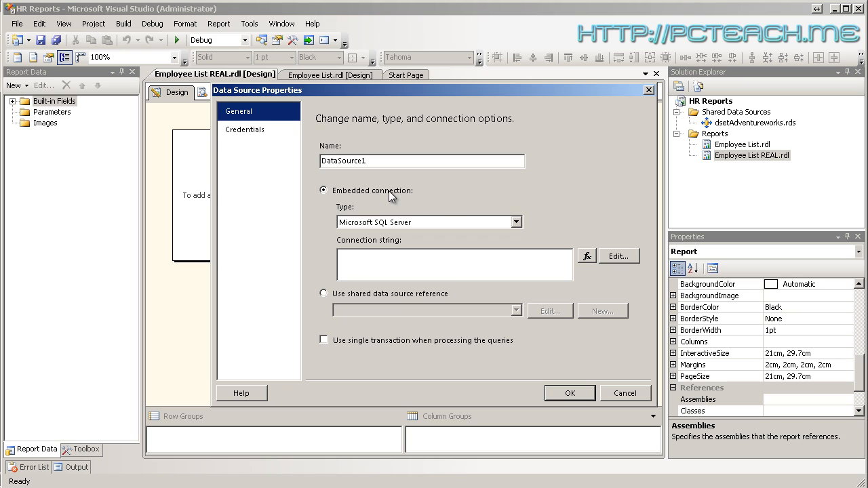
mouse_move(364, 196)
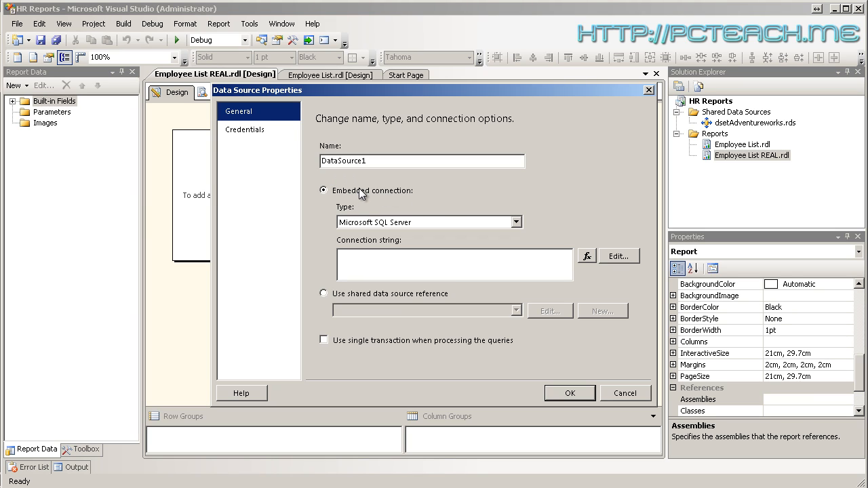
mouse_move(366, 196)
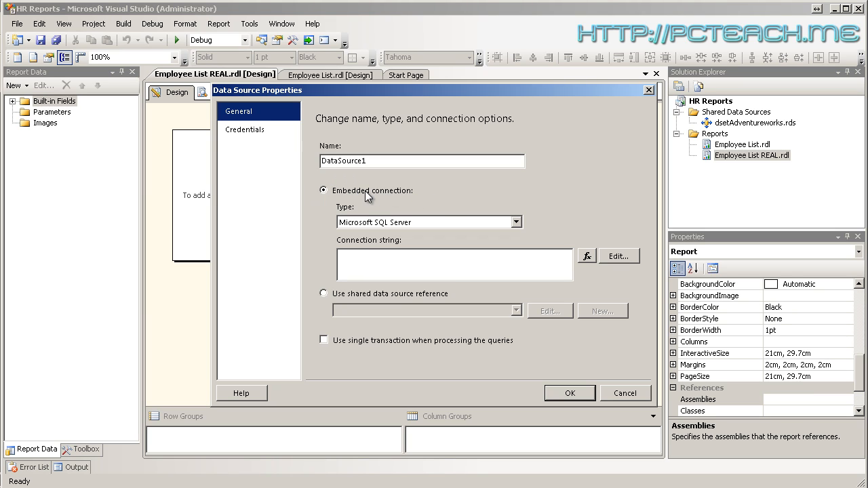
mouse_move(752, 129)
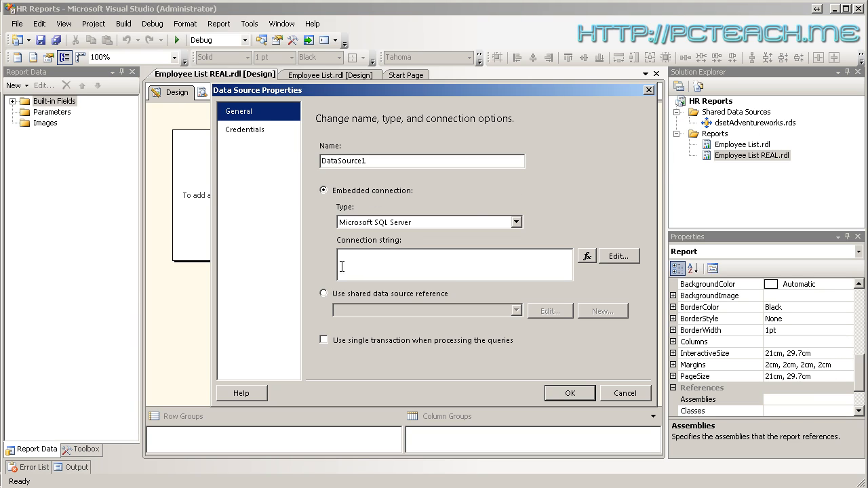
click(323, 293)
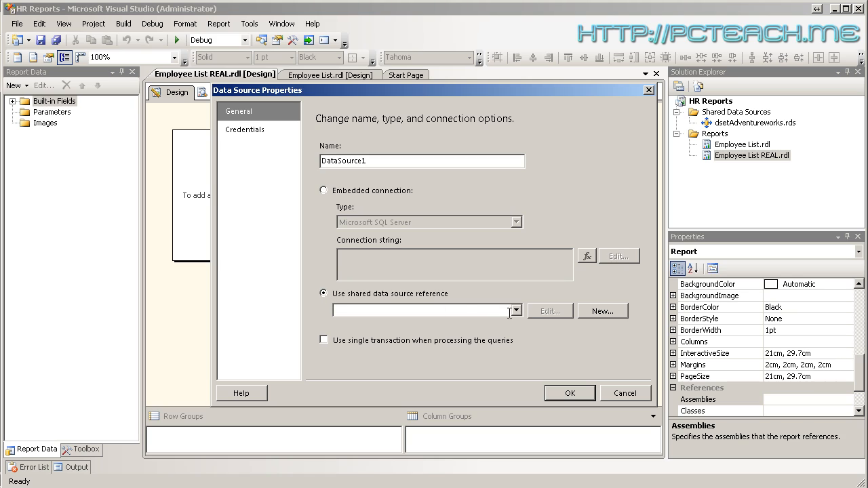
click(516, 310)
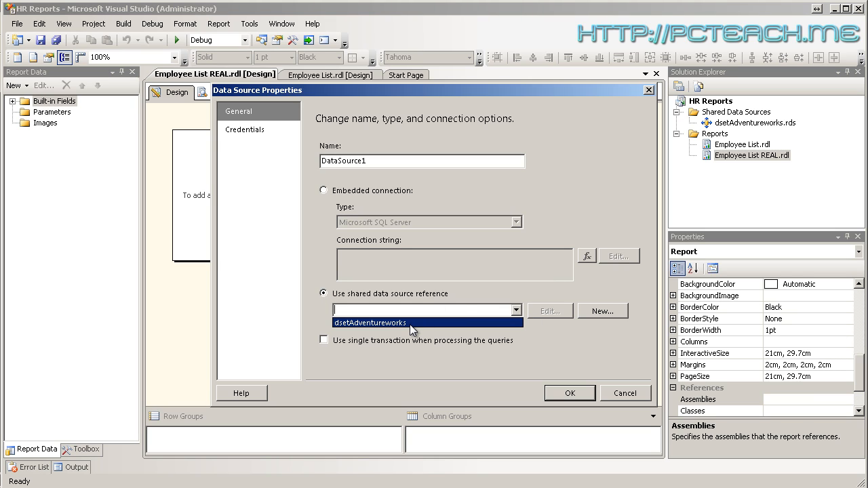
click(369, 323)
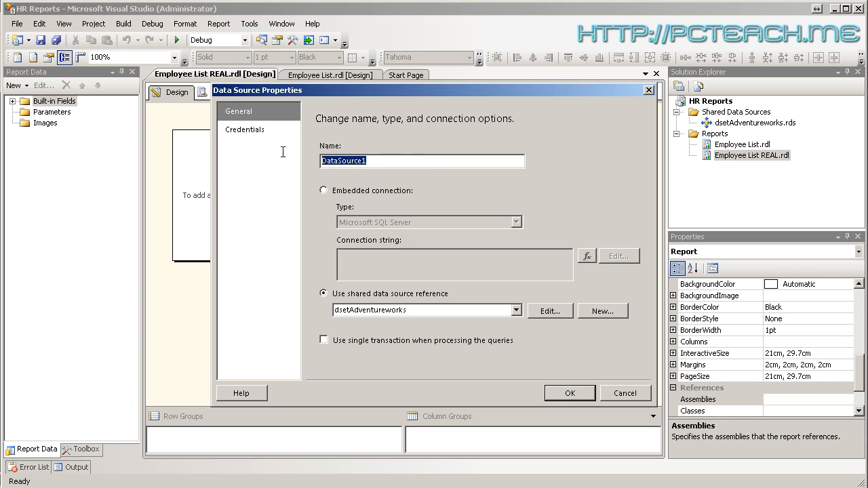
mouse_move(535, 245)
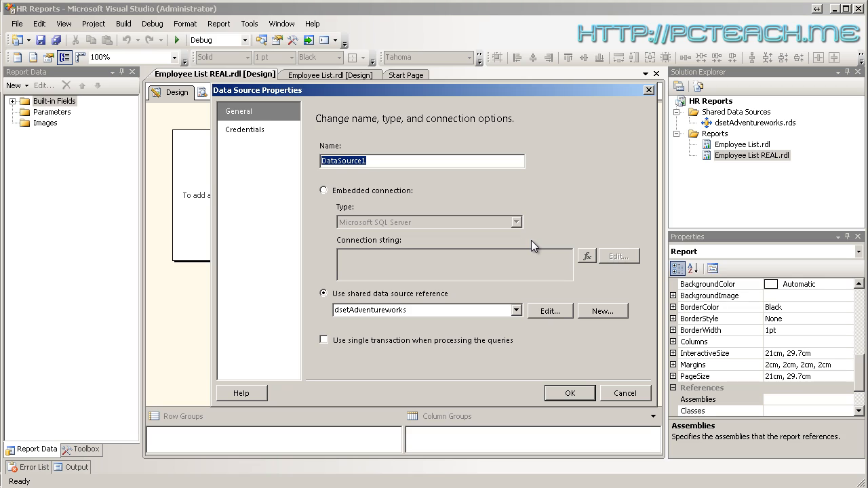
Name the new data source dsetAdventureWorks
text(ds)
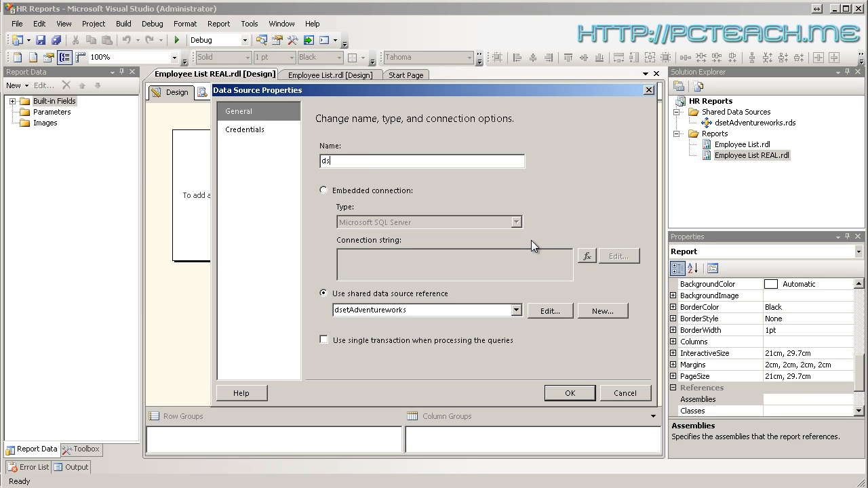
text(et)
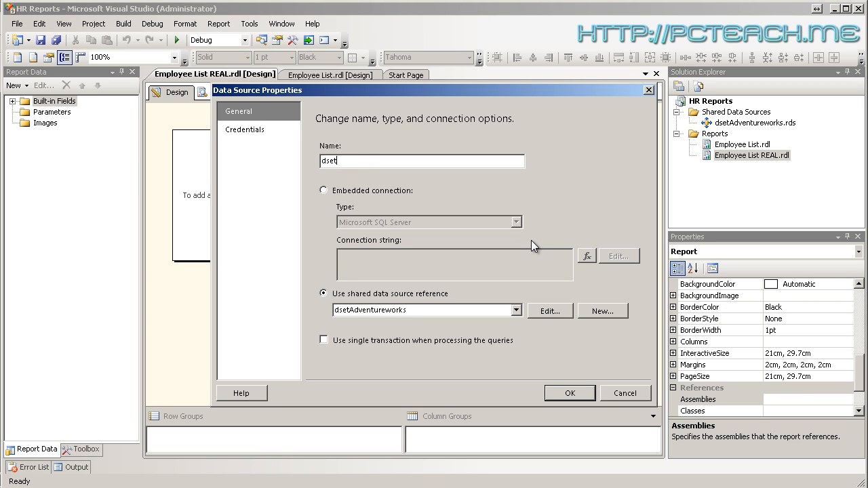
text(Adve)
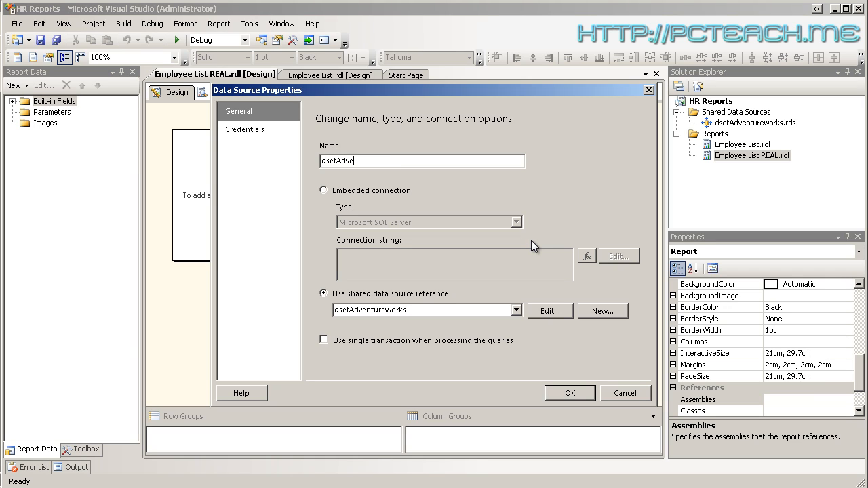
text(ntureWoo)
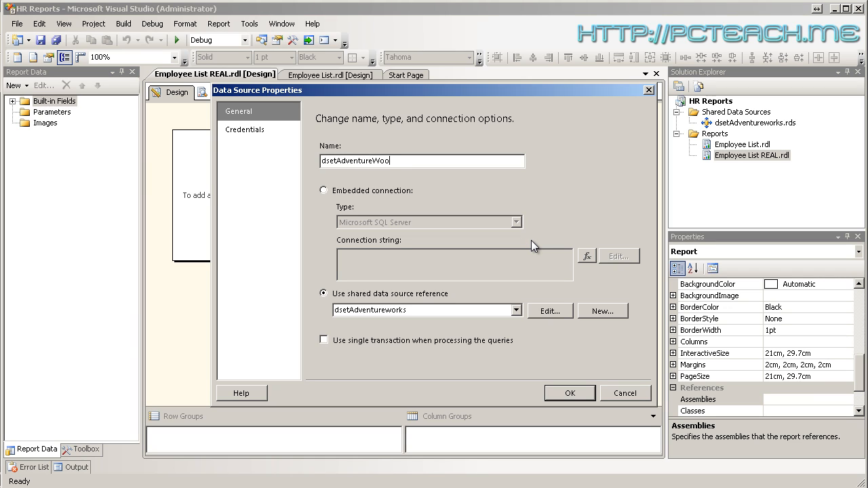
text(rks)
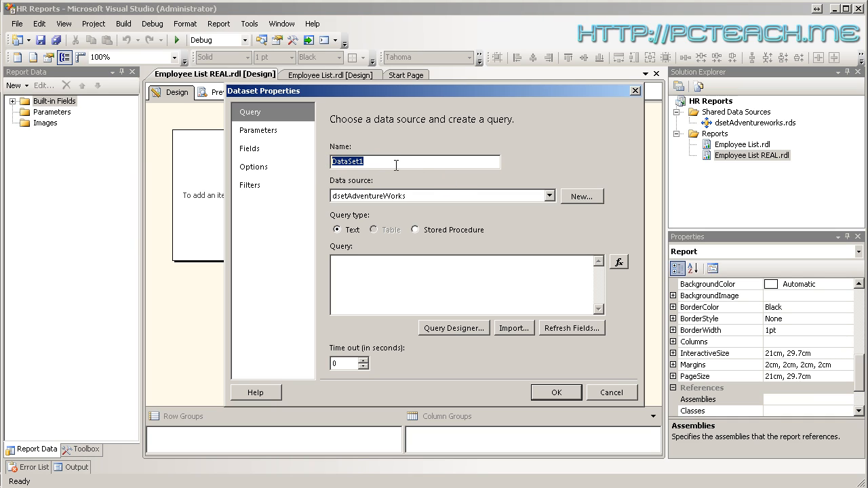
Name the dataset dsetEmployees on the dsetAdventureWorks data source
text(dset)
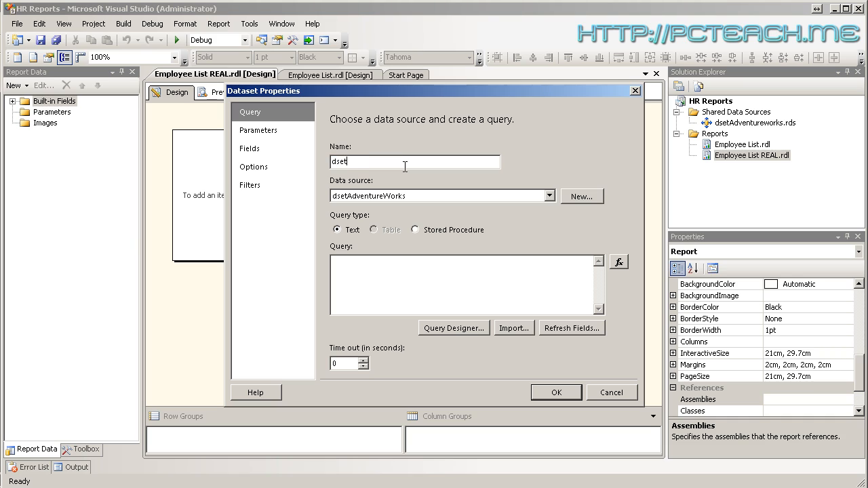
text(Employees)
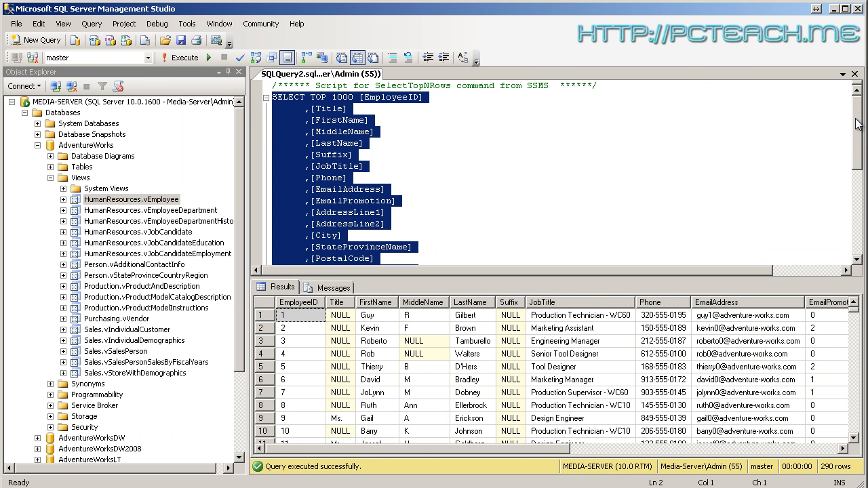
mouse_move(852, 110)
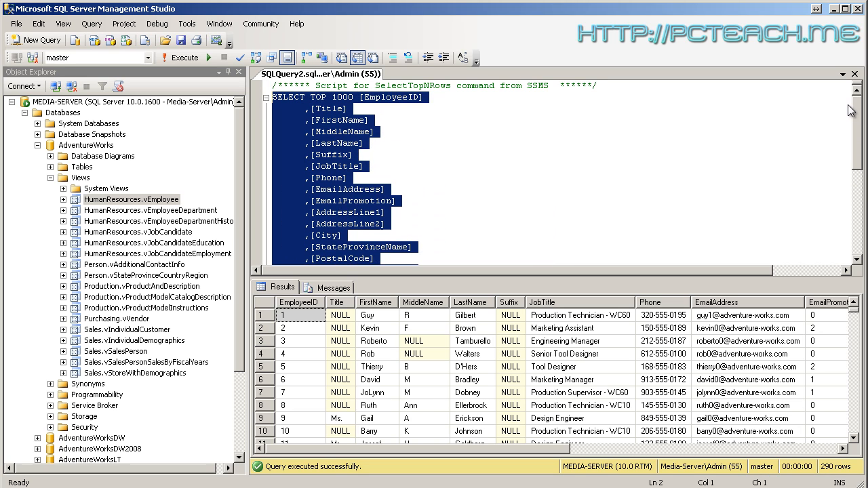
mouse_move(151, 206)
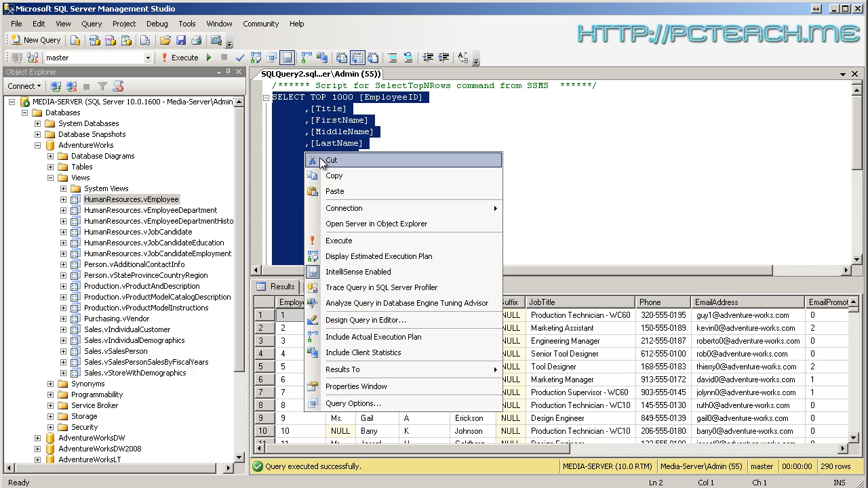
Copy the SELECT TOP 1000 vEmployee query from the SSMS editor
click(331, 160)
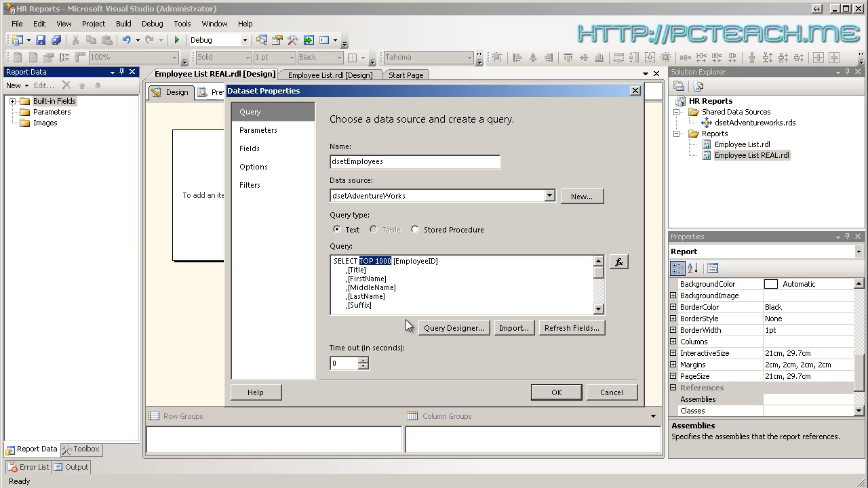
Remove TOP 1000 from the pasted query and create the dsetEmployees dataset
key(Delete)
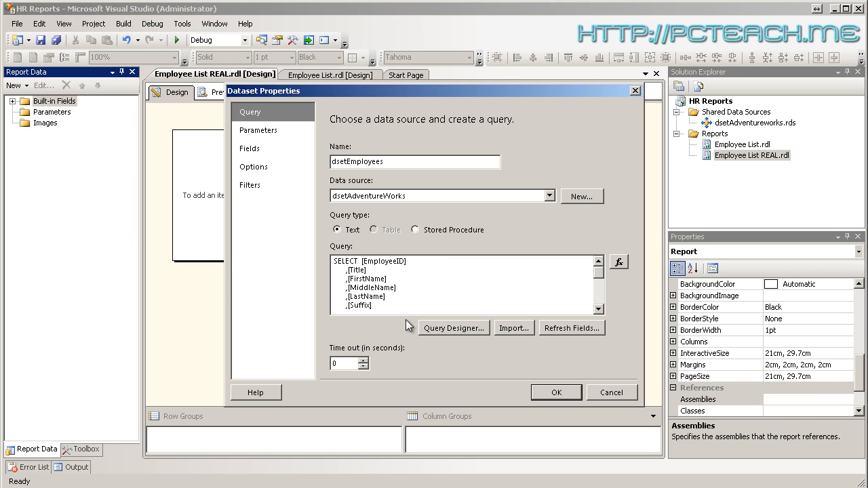
mouse_move(556, 393)
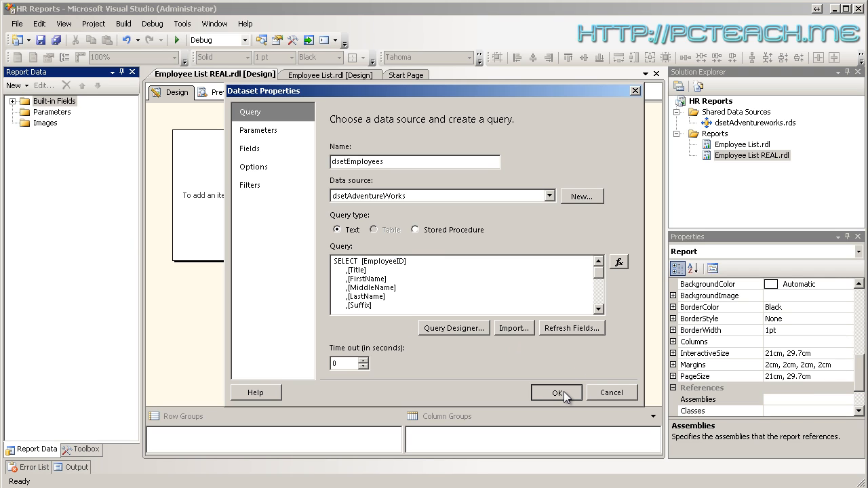
click(556, 394)
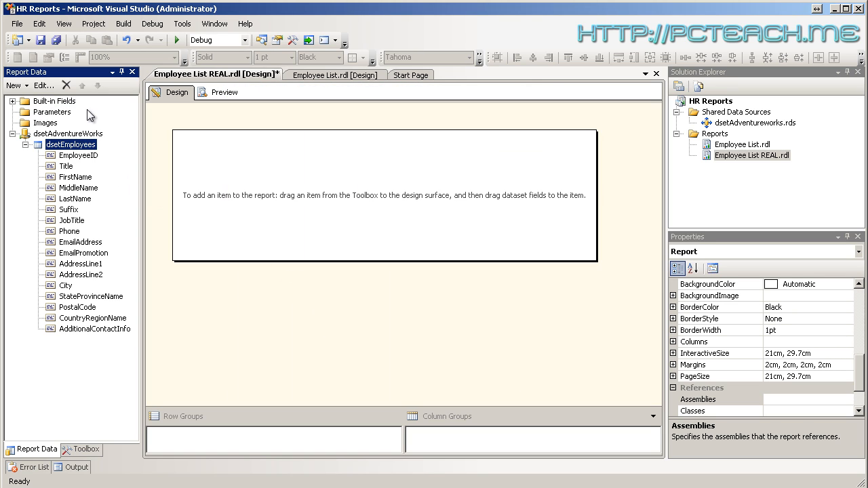
mouse_move(78, 161)
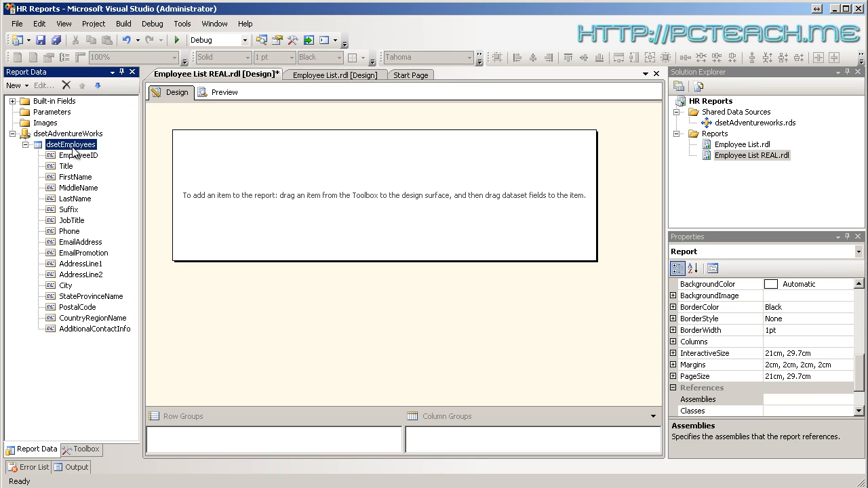
mouse_move(87, 169)
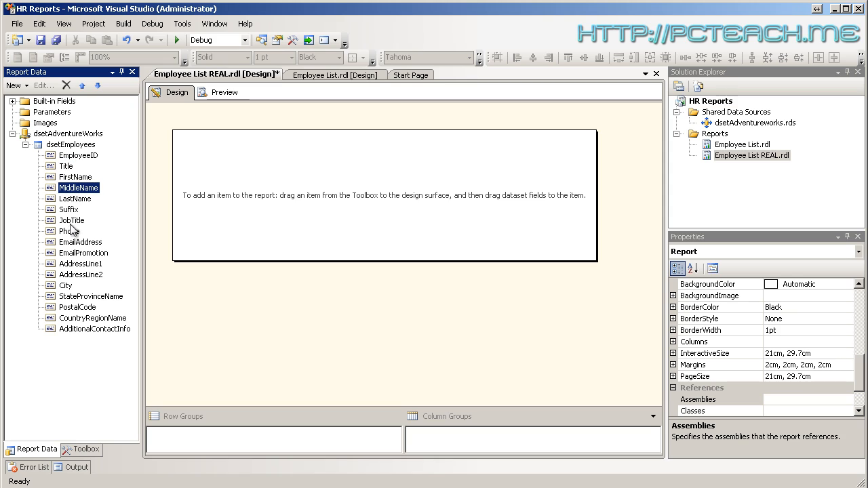
click(69, 231)
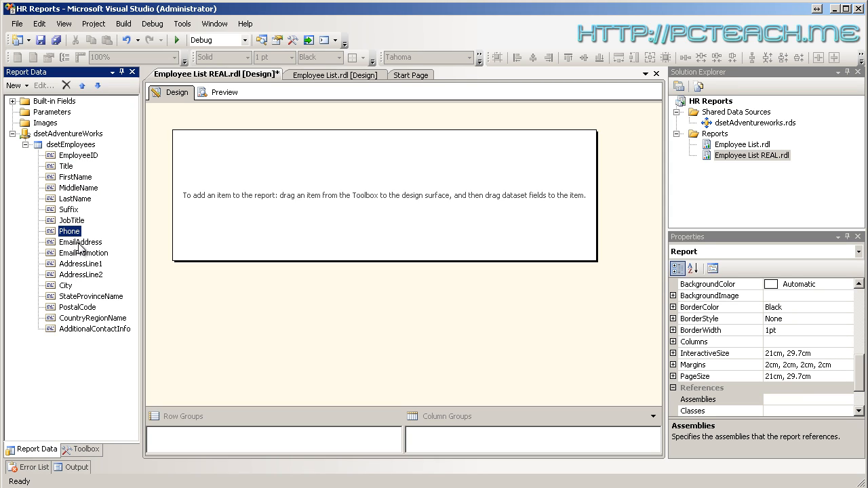
click(80, 242)
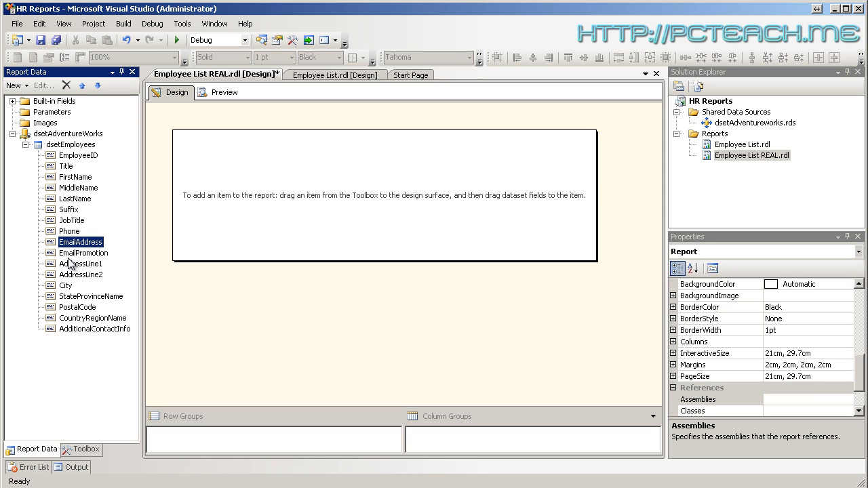
mouse_move(83, 203)
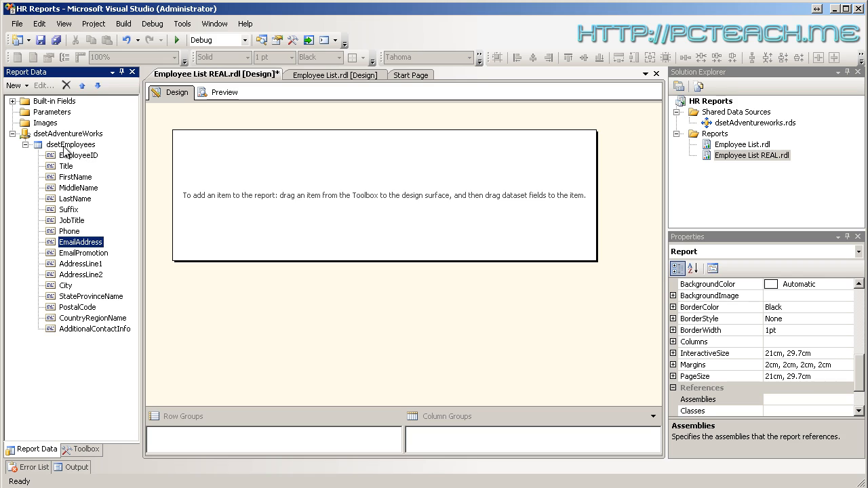
click(71, 144)
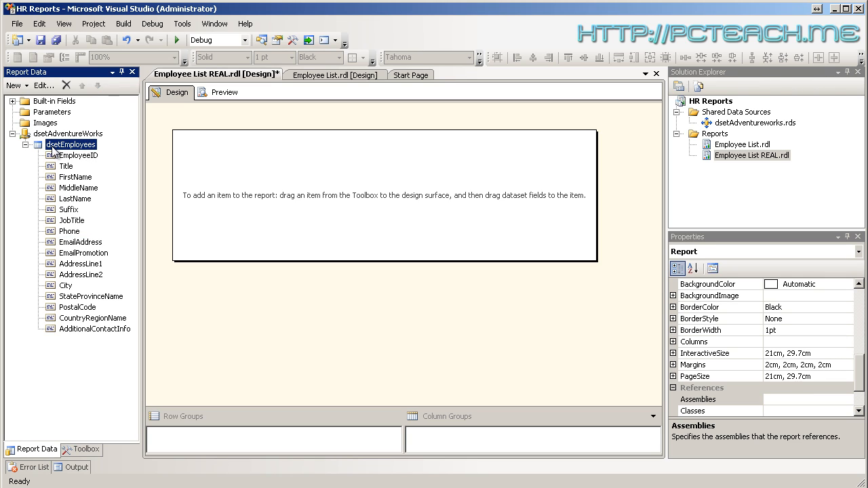
mouse_move(68, 165)
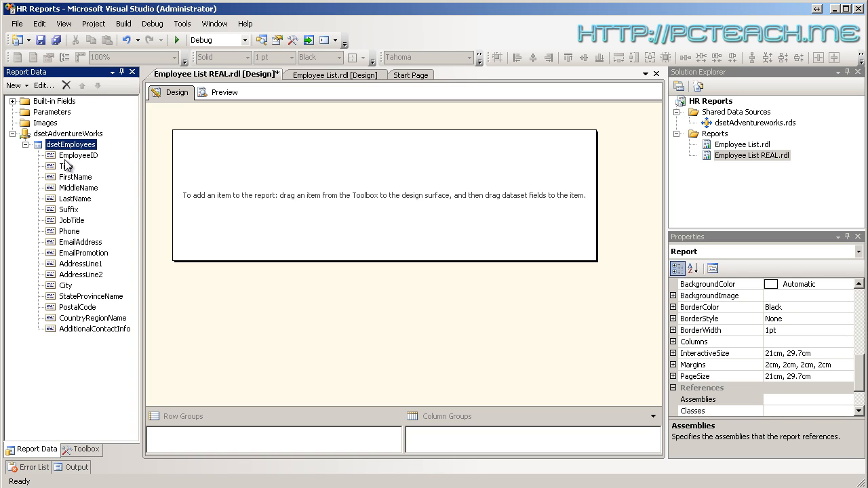
Drop EmployeeID text boxes on the body and bring up the text box's actions
drag(79, 155, 291, 175)
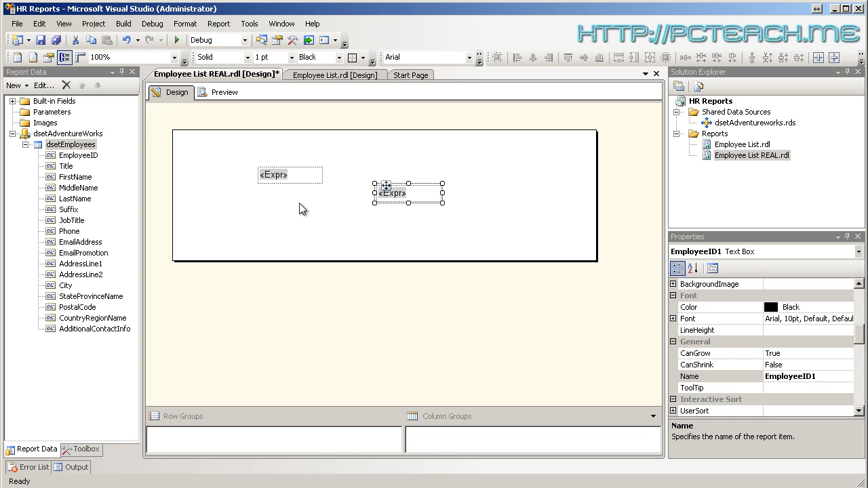
drag(407, 193, 290, 175)
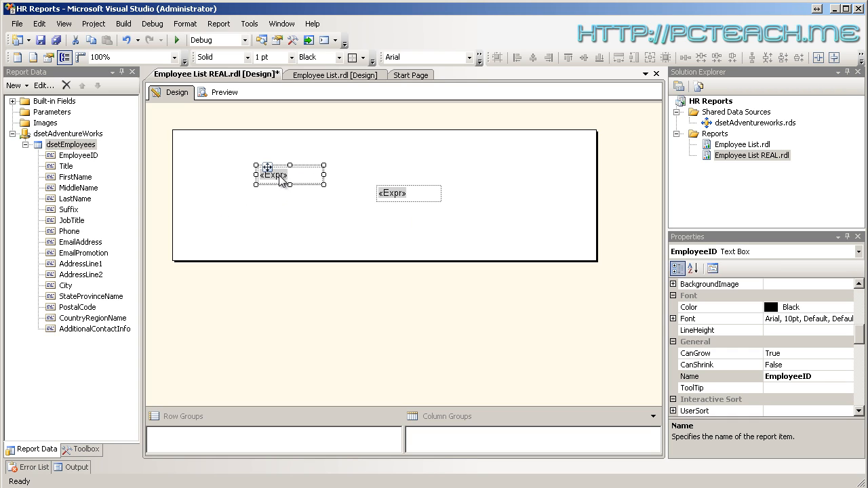
right_click(272, 175)
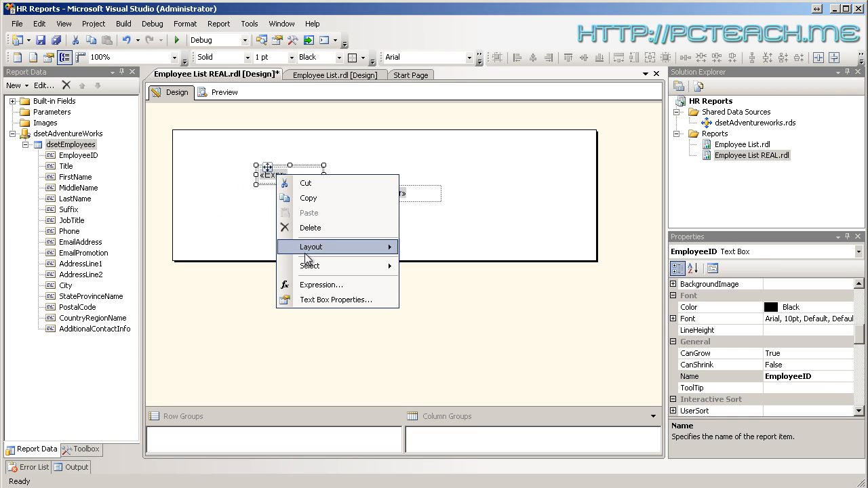
mouse_move(320, 285)
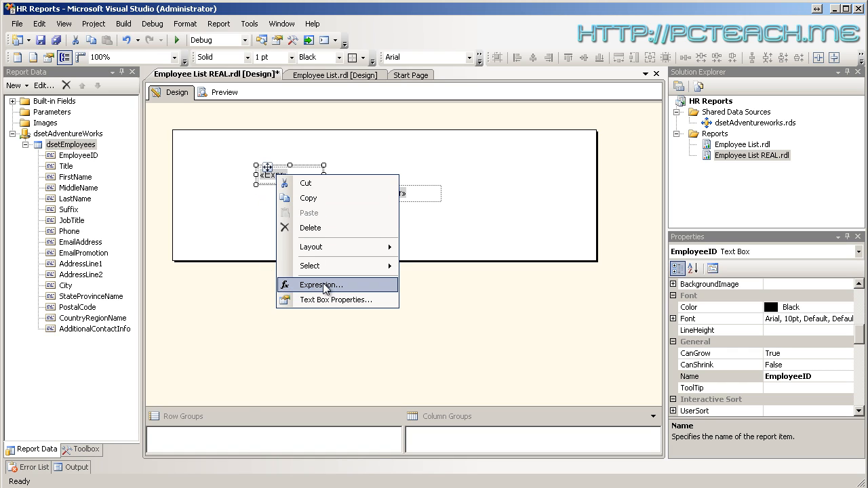
click(320, 285)
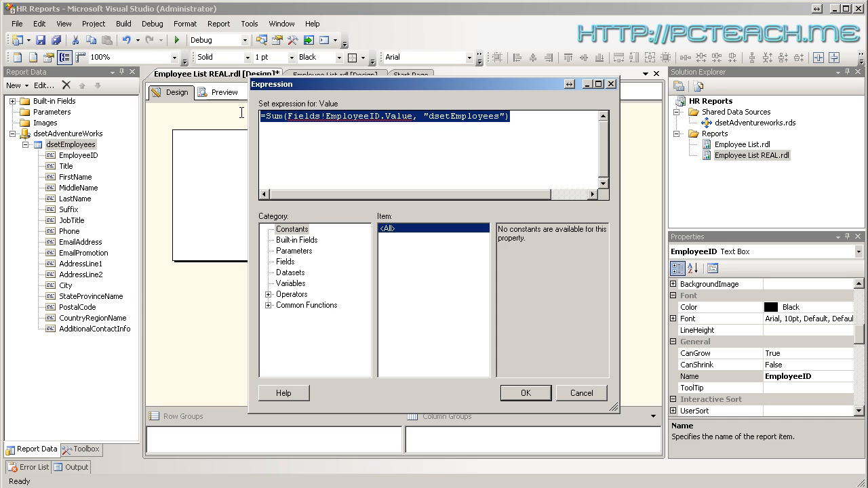
mouse_move(401, 122)
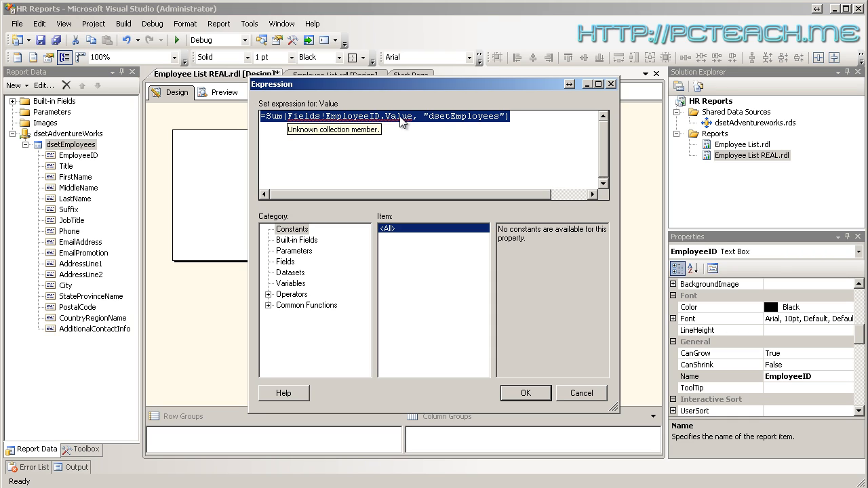
mouse_move(377, 127)
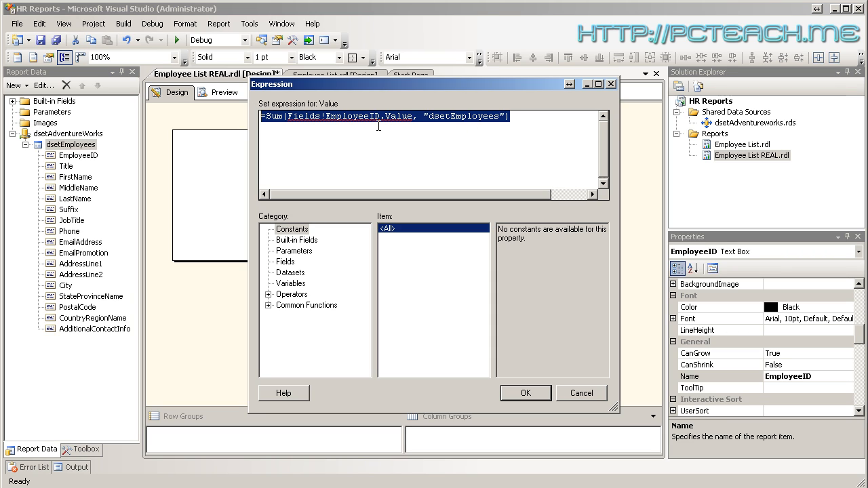
mouse_move(414, 119)
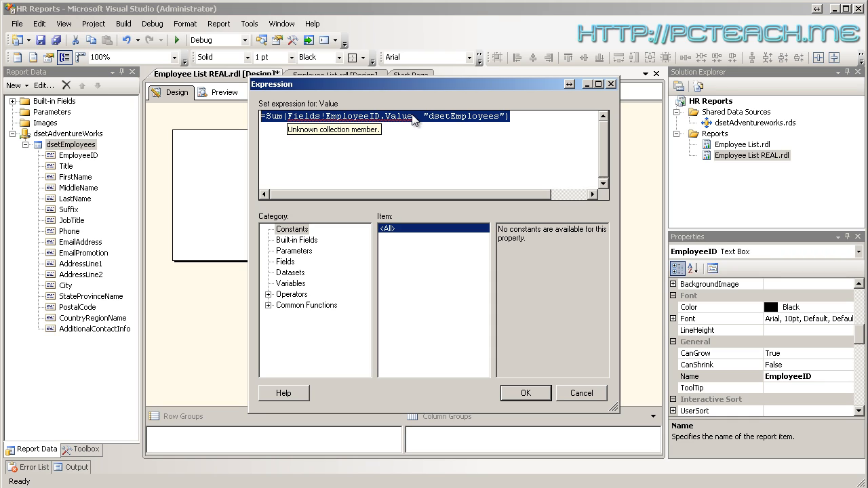
mouse_move(417, 116)
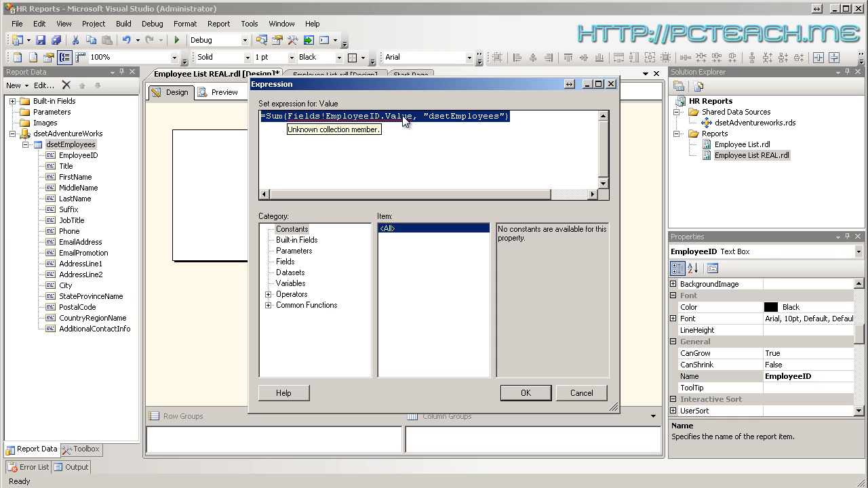
mouse_move(456, 97)
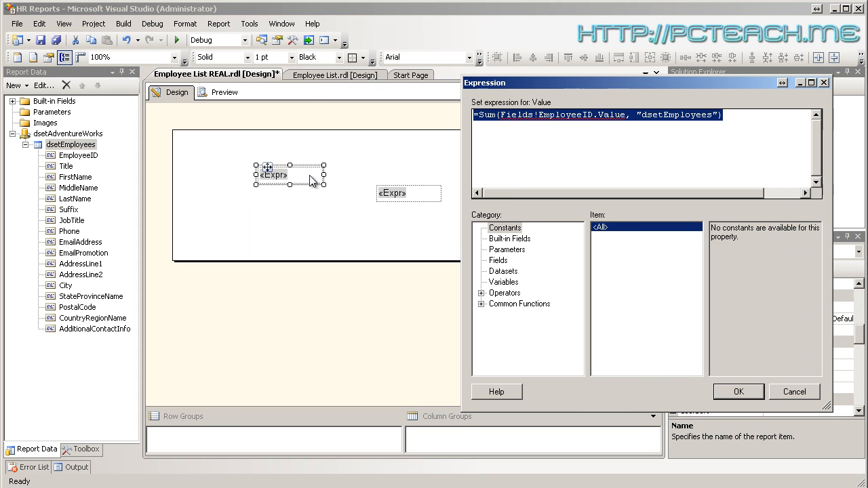
mouse_move(684, 122)
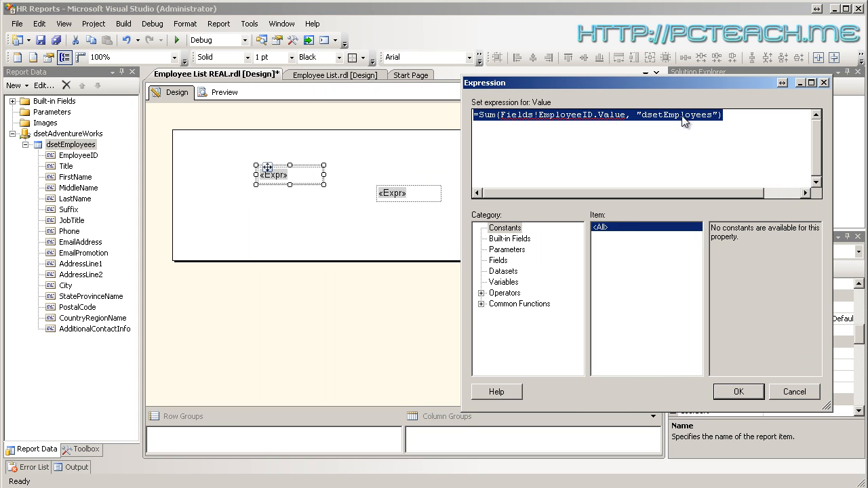
double_click(679, 113)
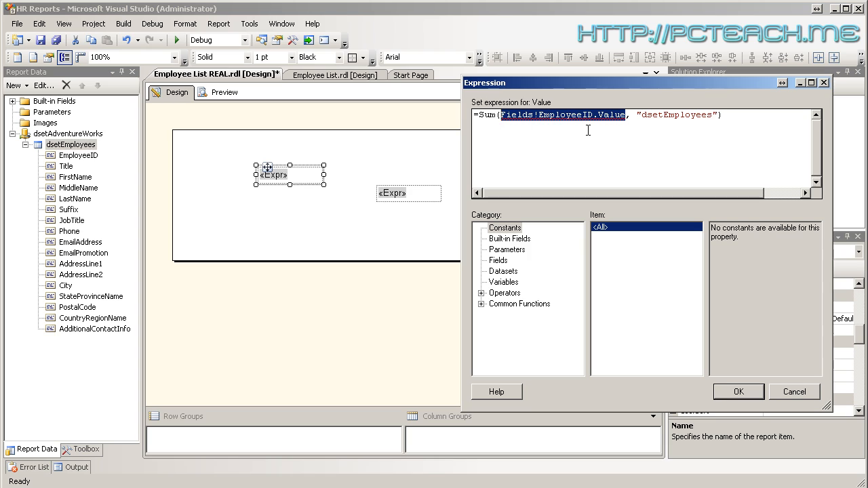
mouse_move(595, 122)
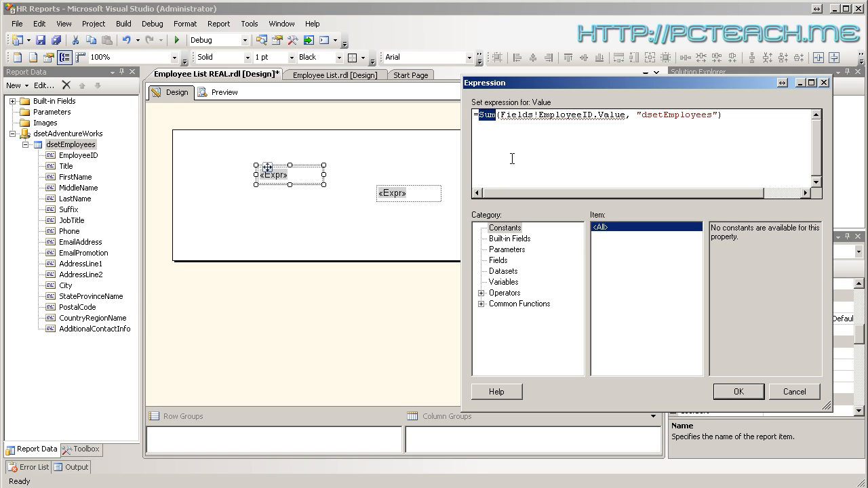
mouse_move(789, 399)
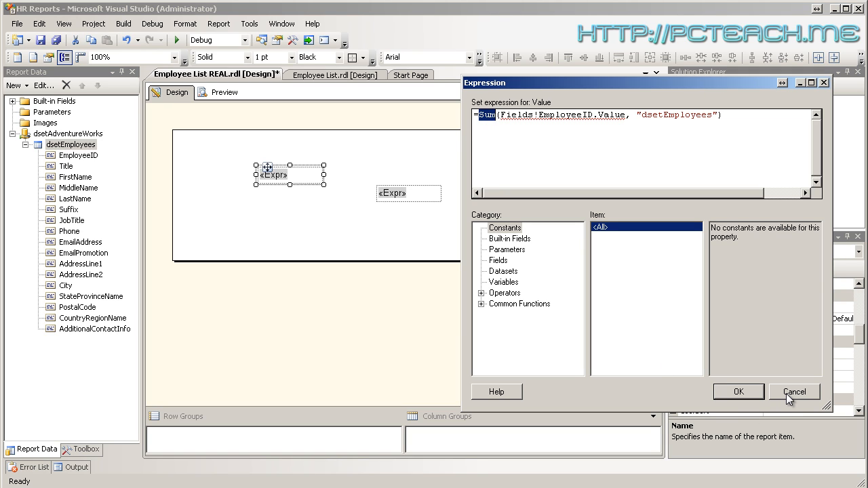
click(794, 391)
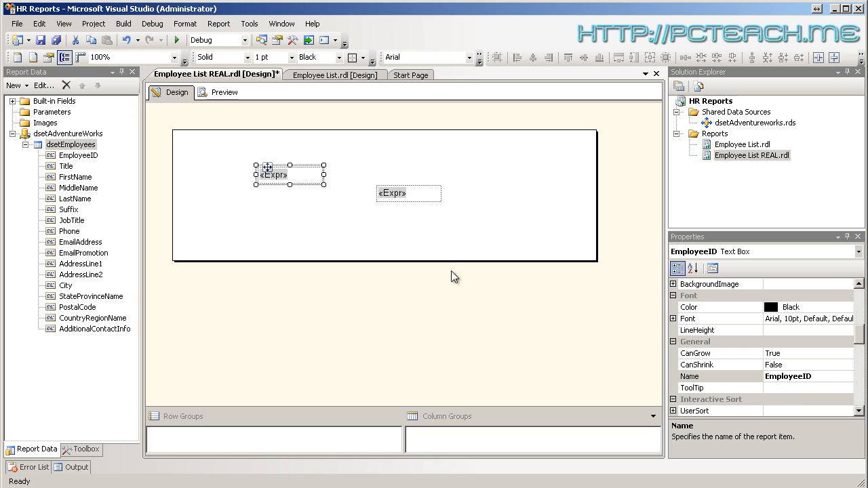
Select the EmployeeID text boxes and delete them, emptying the body
click(372, 233)
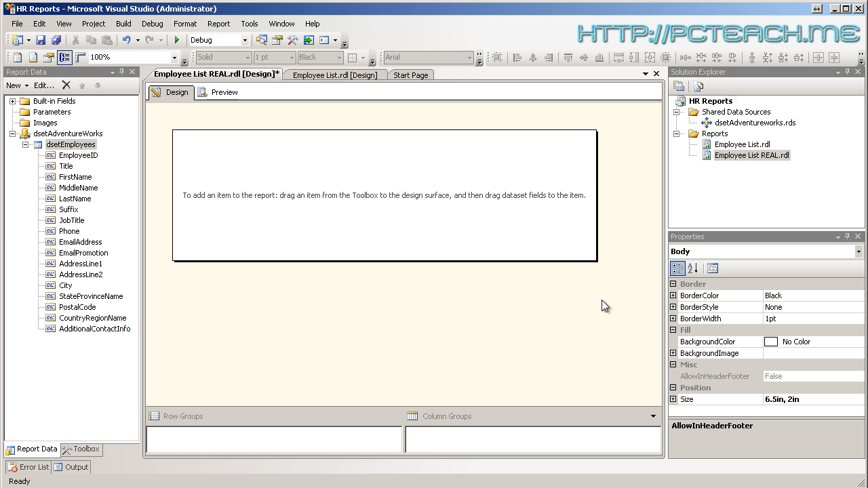
mouse_move(194, 196)
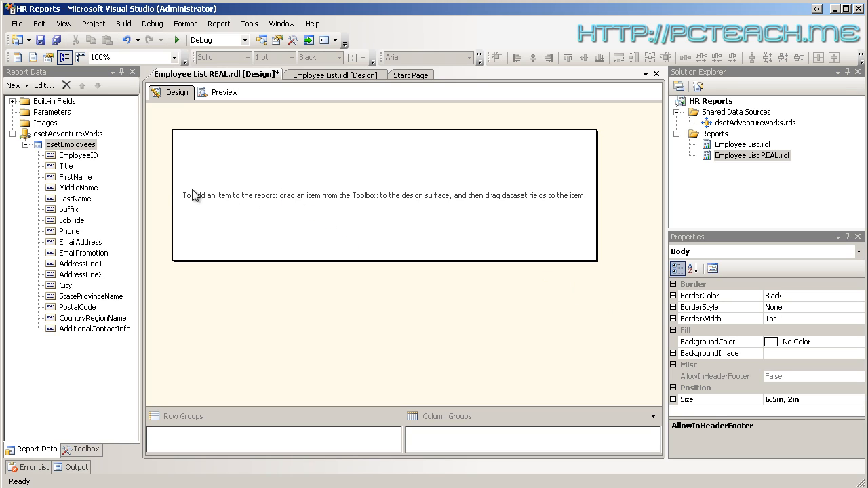
mouse_move(241, 206)
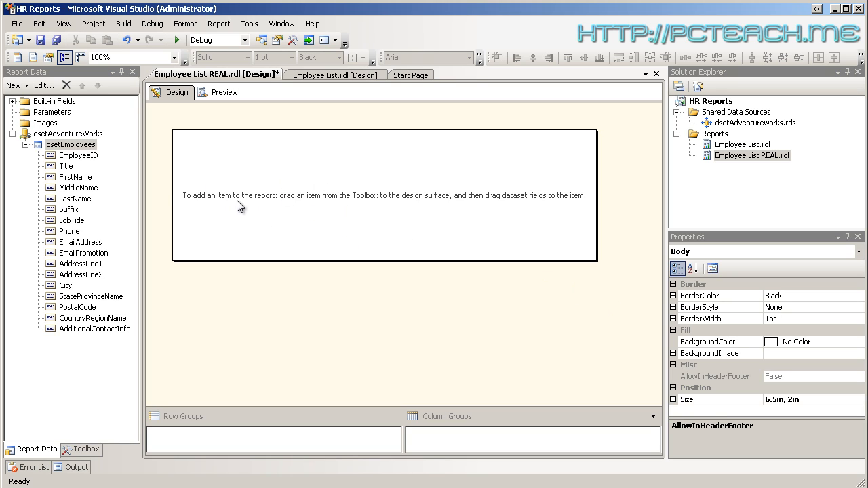
mouse_move(290, 207)
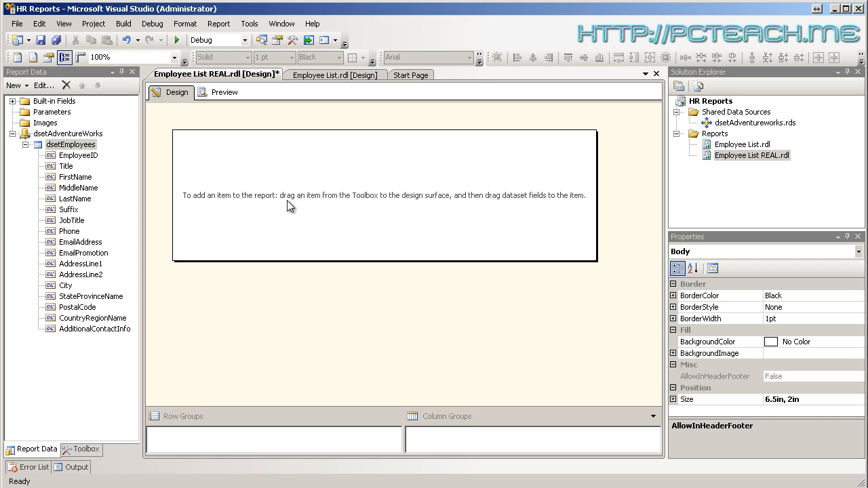
mouse_move(363, 204)
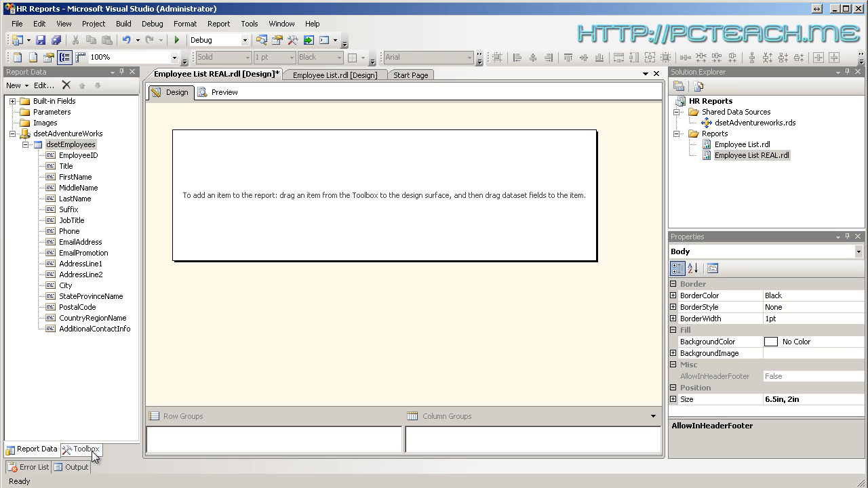
Add trial tables from the Toolbox to the body and remove them again
click(87, 449)
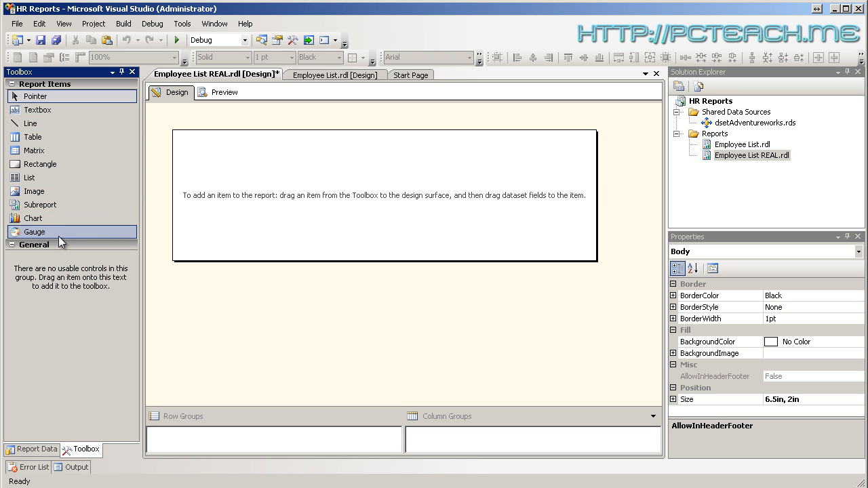
mouse_move(33, 137)
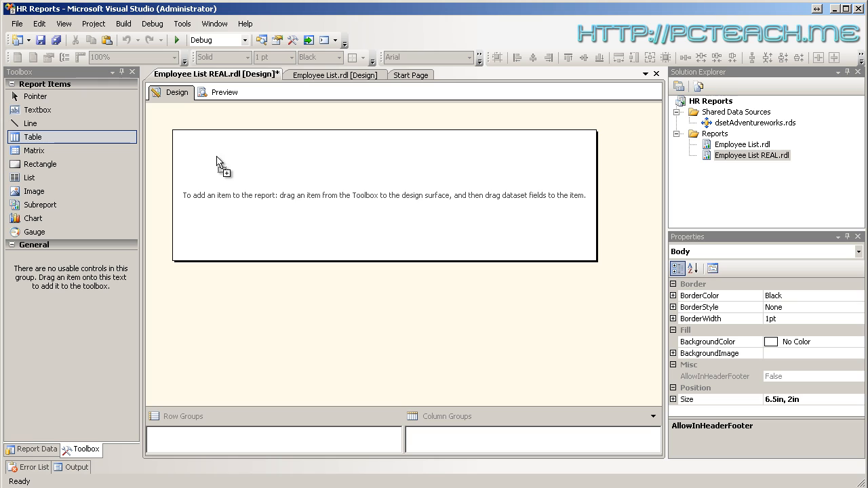
mouse_move(196, 158)
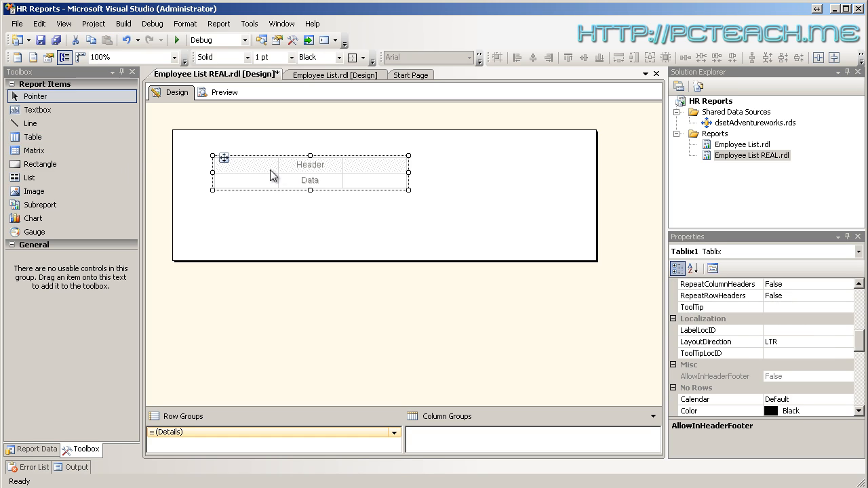
mouse_move(415, 176)
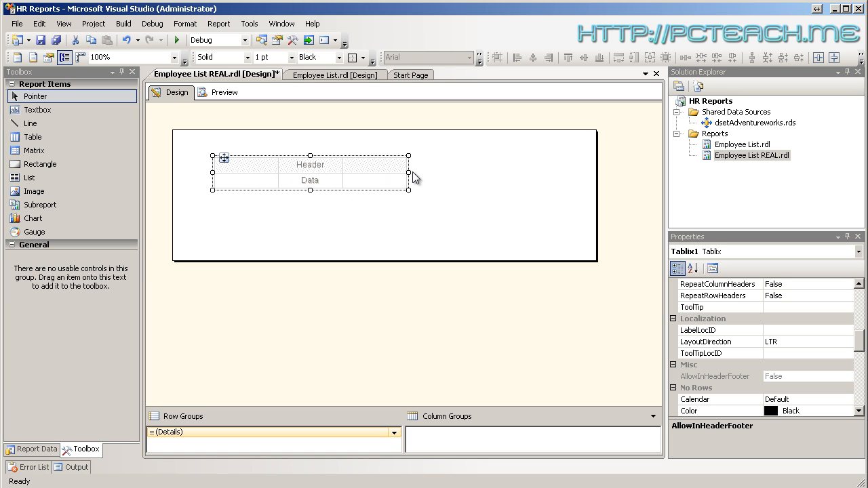
click(190, 144)
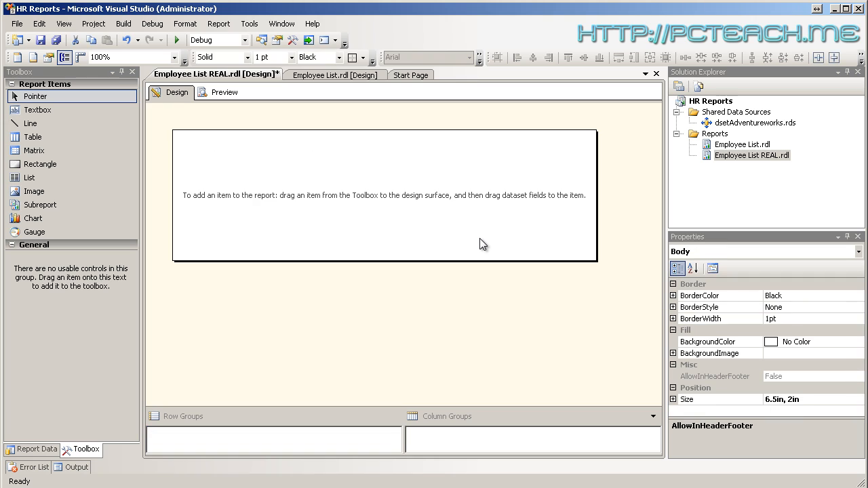
click(32, 137)
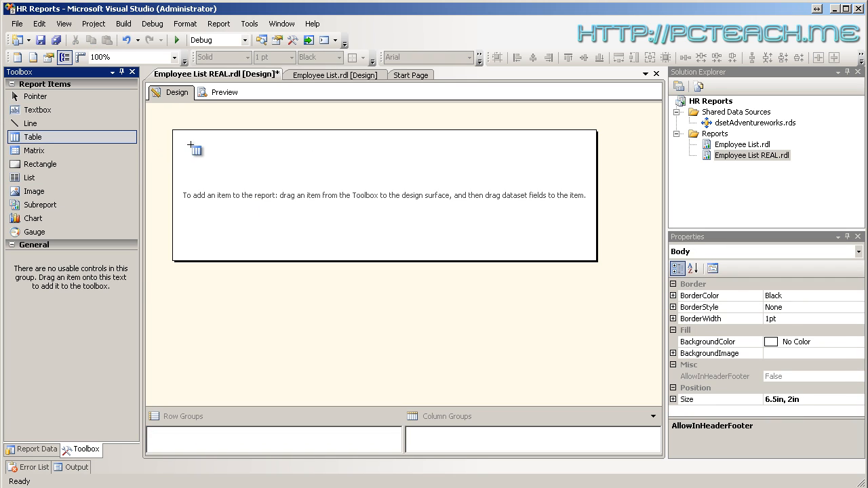
mouse_move(209, 179)
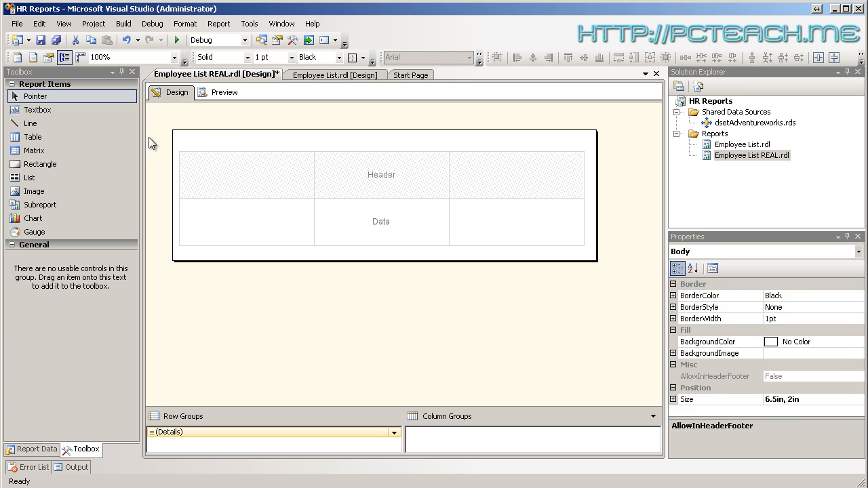
click(328, 171)
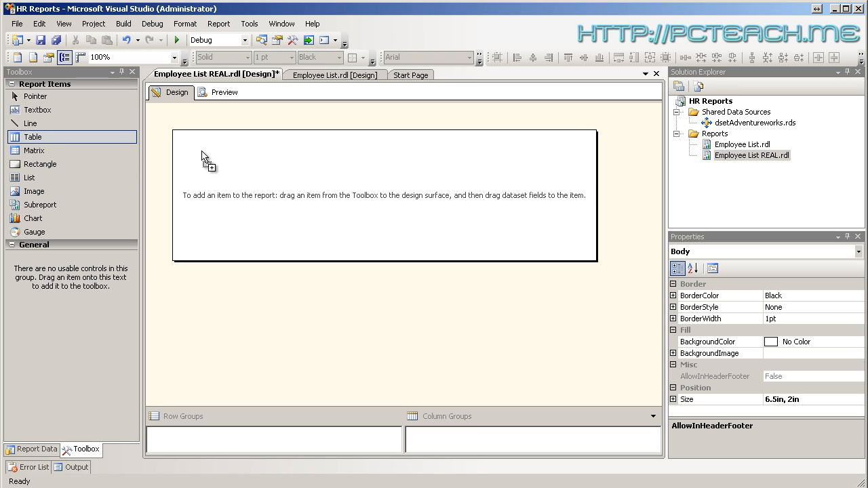
Place a new table at the top-left corner of the report body
drag(32, 136, 230, 163)
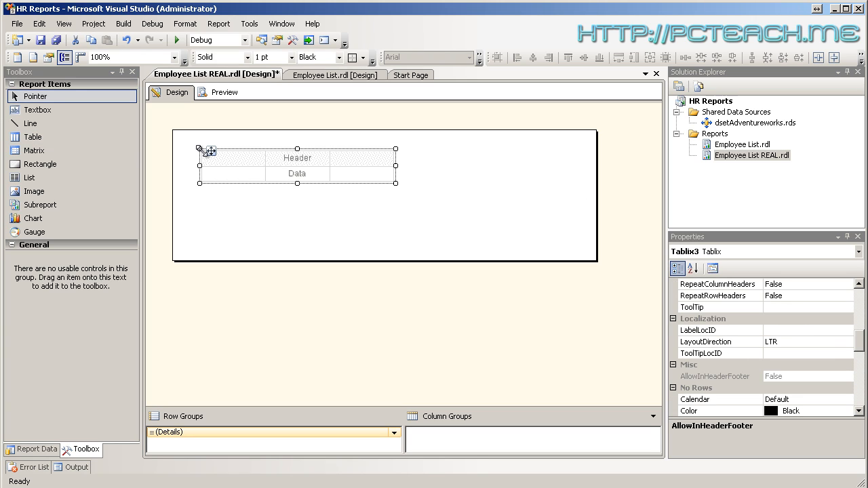
mouse_move(244, 165)
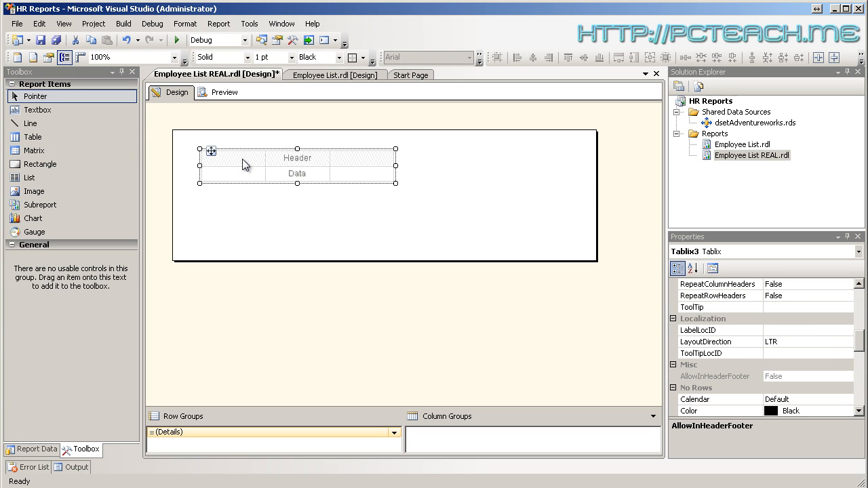
mouse_move(233, 150)
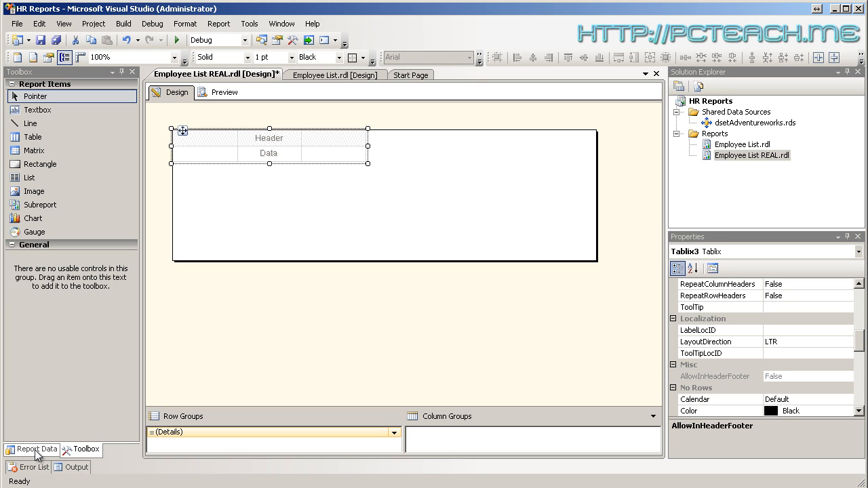
Bind the table's first column to the EmployeeID field from dsetEmployees
click(36, 449)
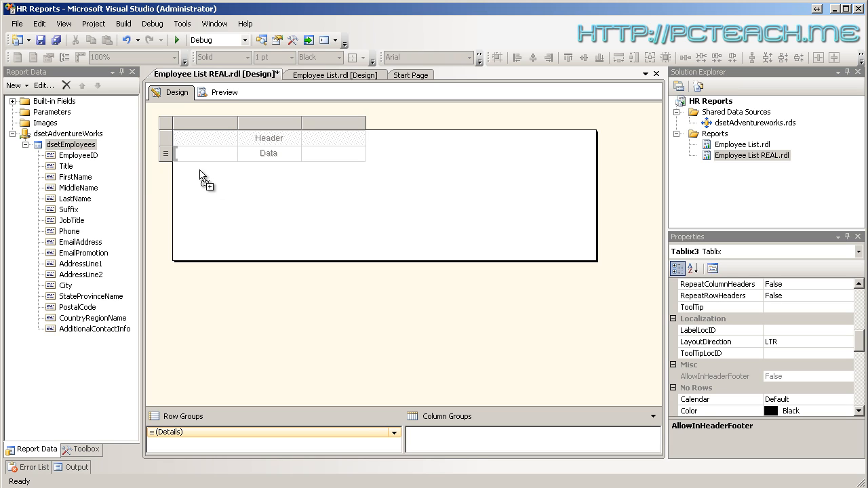
click(204, 145)
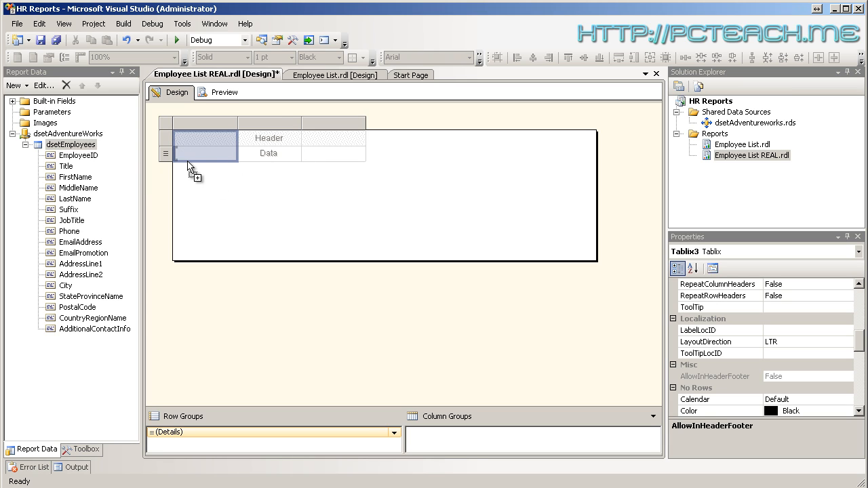
mouse_move(200, 163)
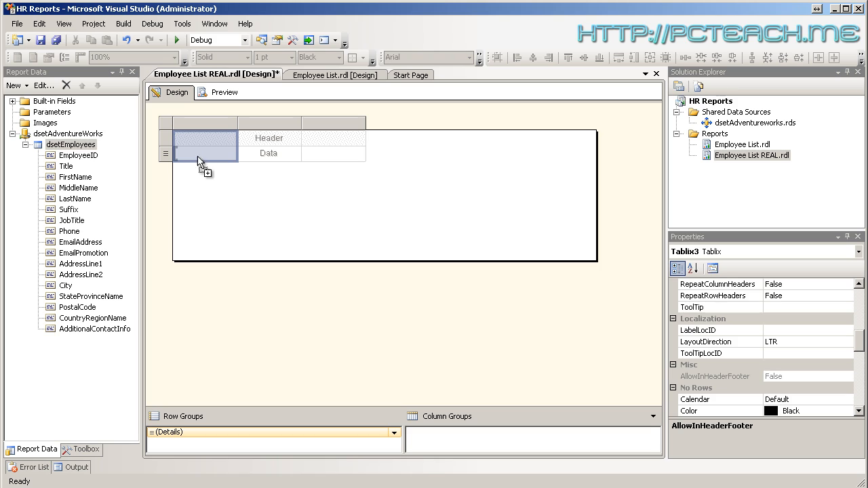
mouse_move(189, 160)
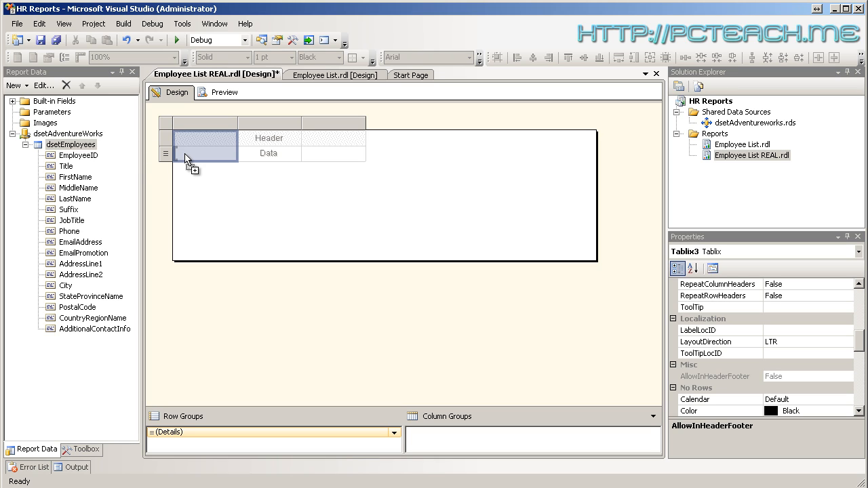
drag(78, 155, 203, 155)
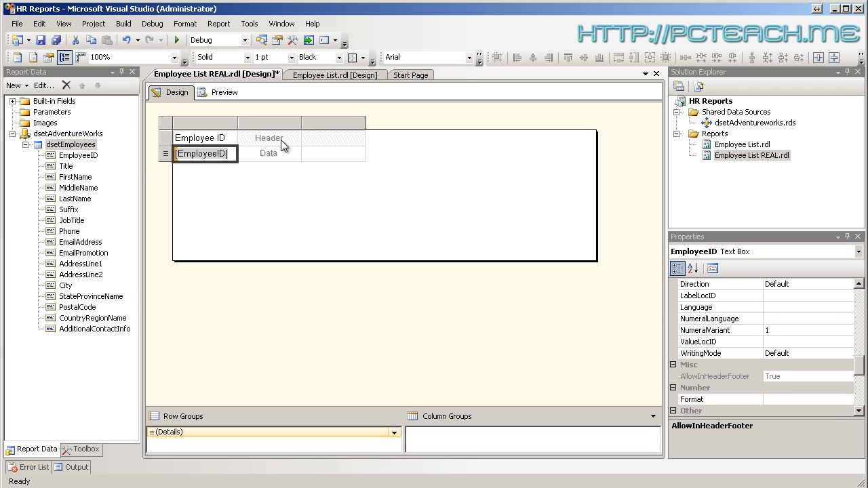
mouse_move(236, 128)
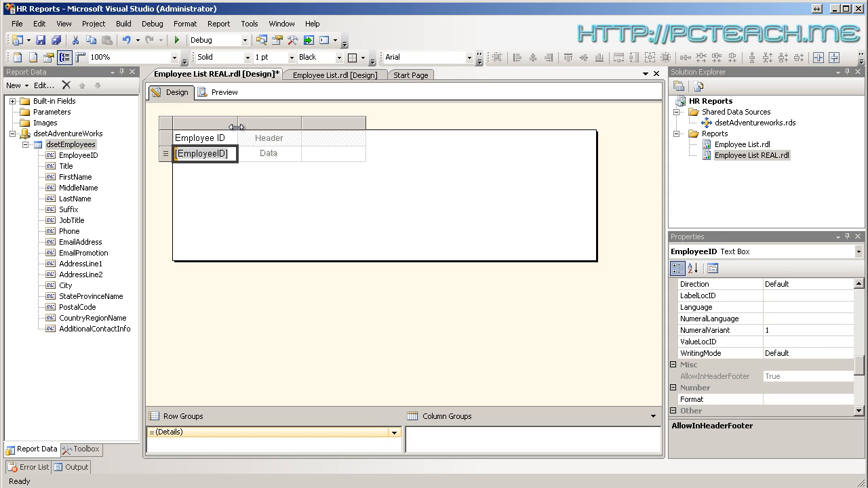
click(79, 154)
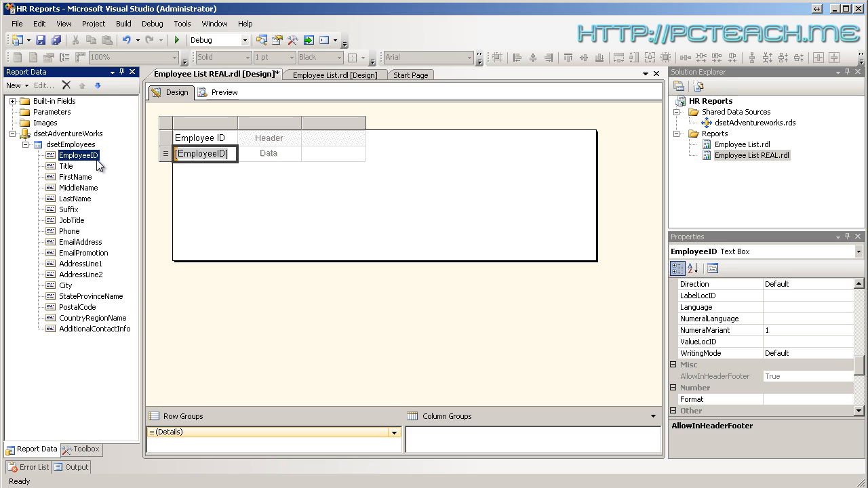
mouse_move(218, 145)
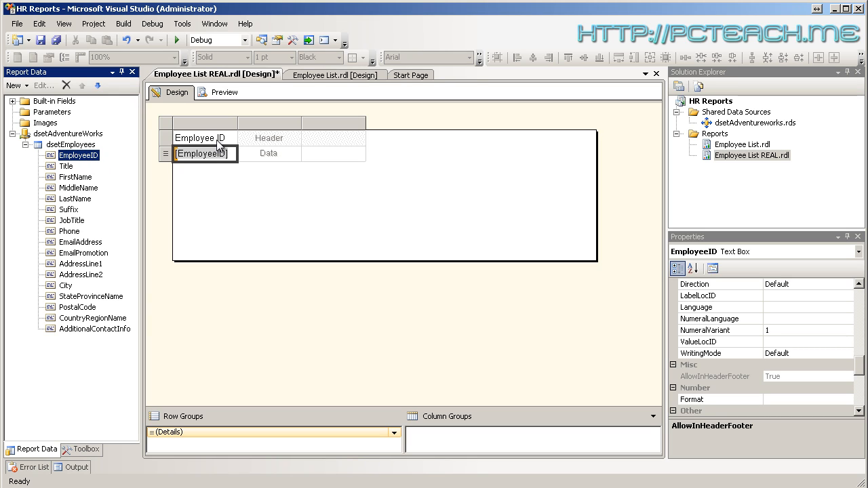
mouse_move(68, 183)
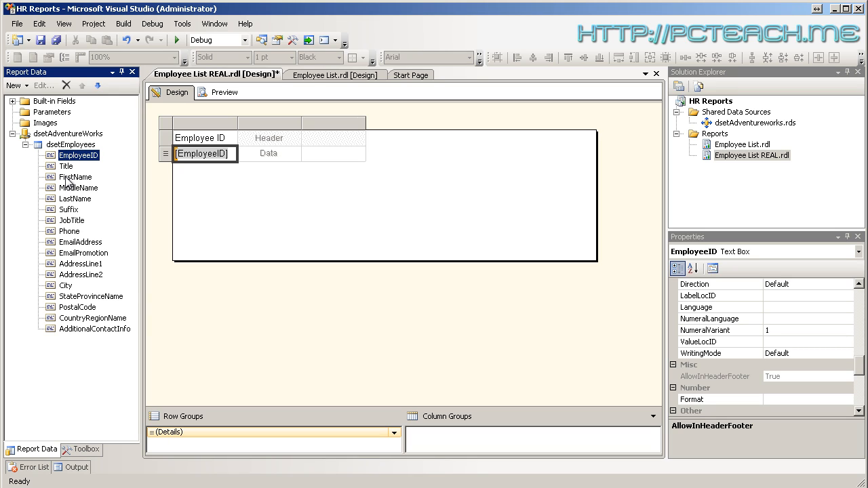
Bind the second and third columns to FirstName and LastName
click(74, 176)
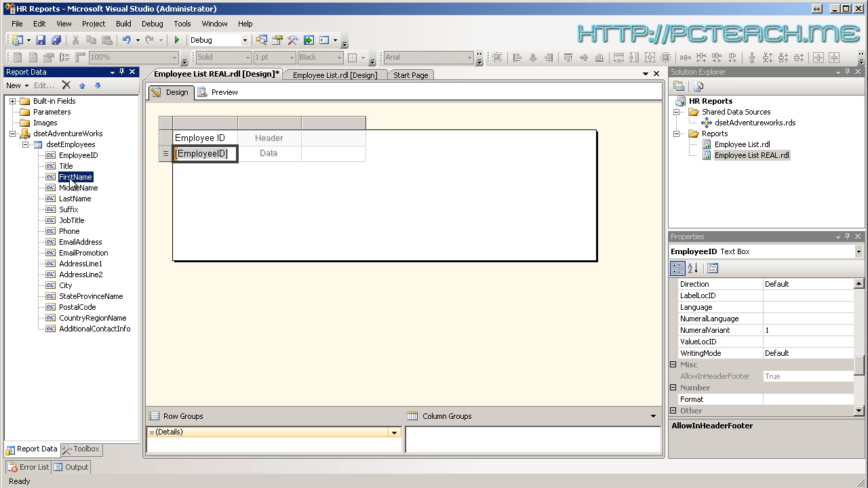
drag(76, 176, 269, 153)
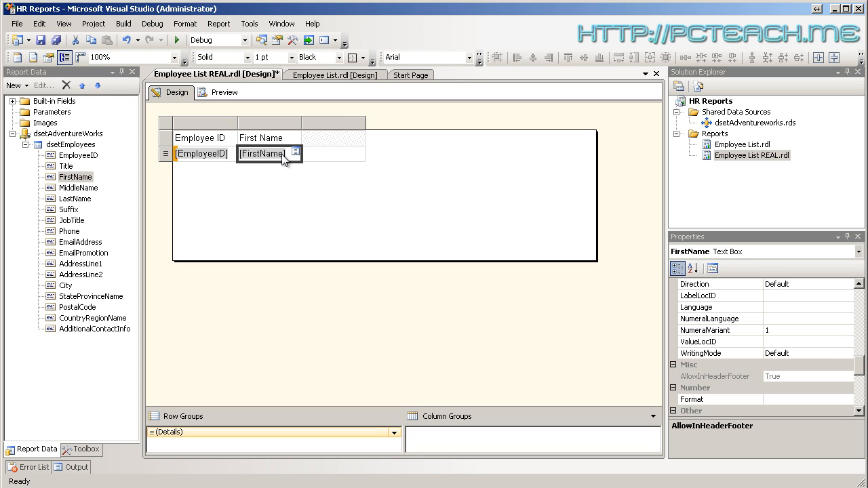
mouse_move(301, 149)
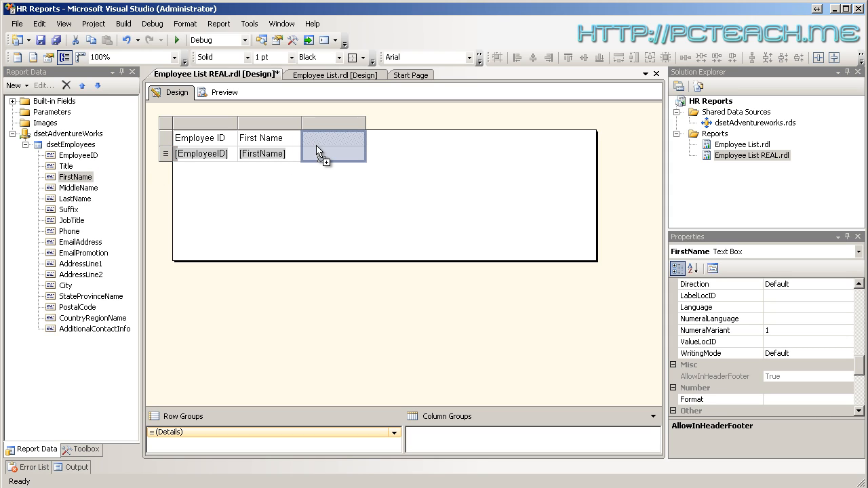
drag(74, 187, 332, 154)
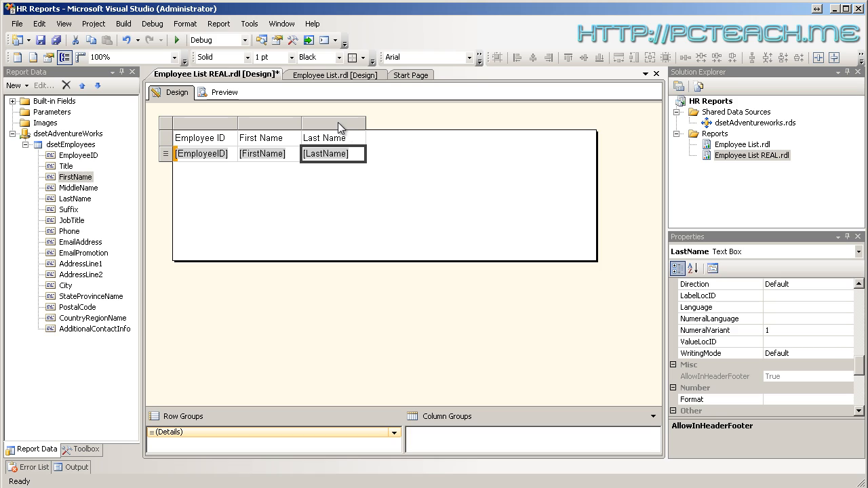
Insert two new columns to the right of Last Name
right_click(334, 122)
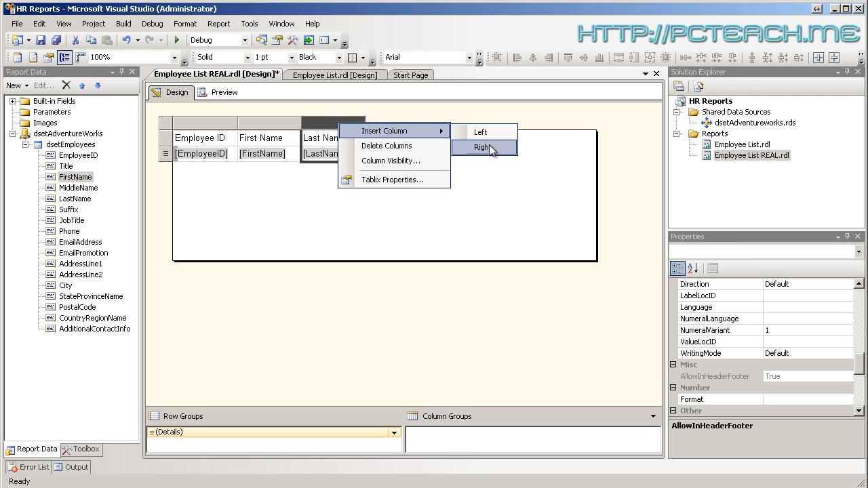
click(483, 147)
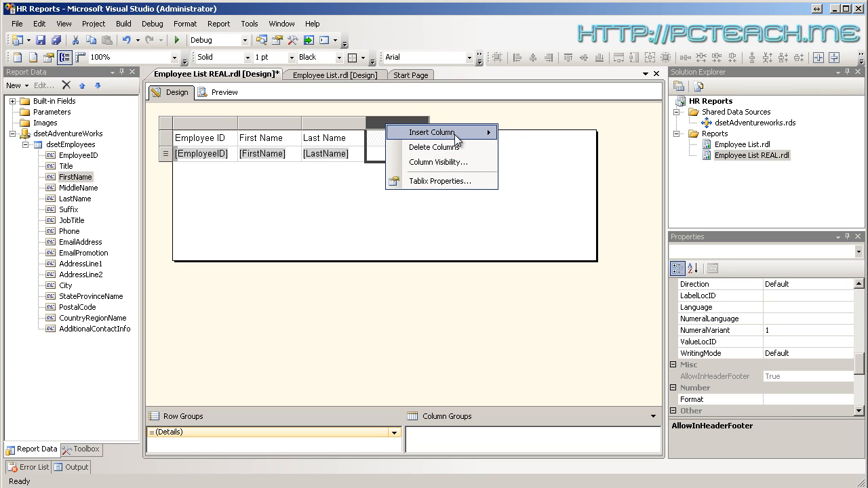
click(431, 133)
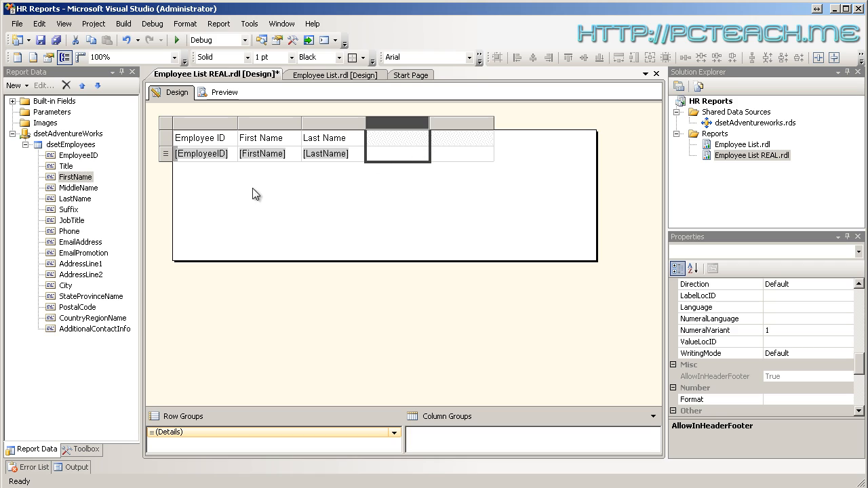
mouse_move(95, 216)
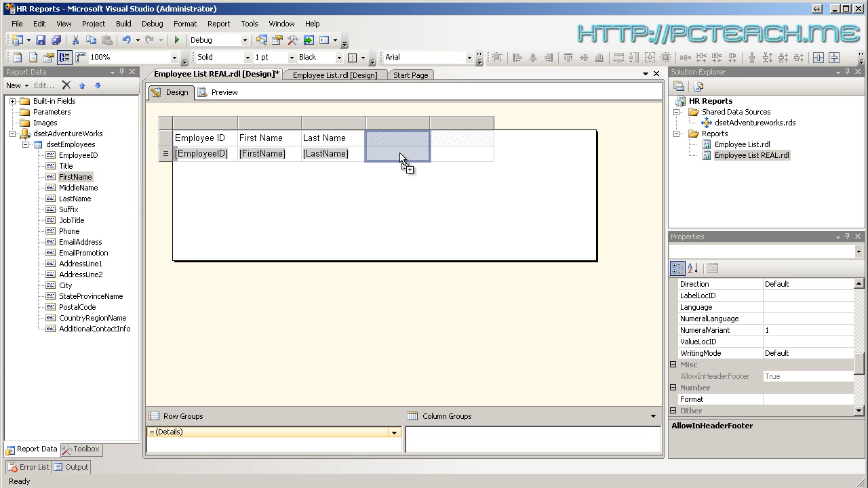
Fill the new columns with JobTitle and EmailAddress, completing five columns
drag(71, 219, 398, 153)
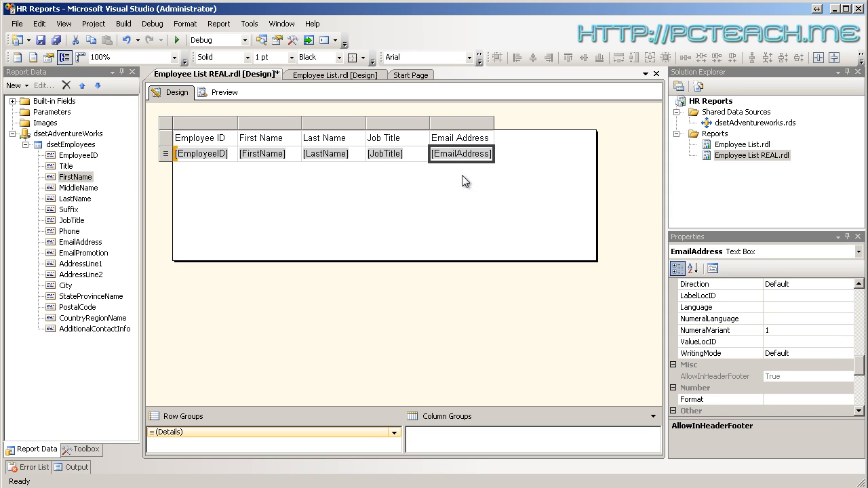
click(461, 204)
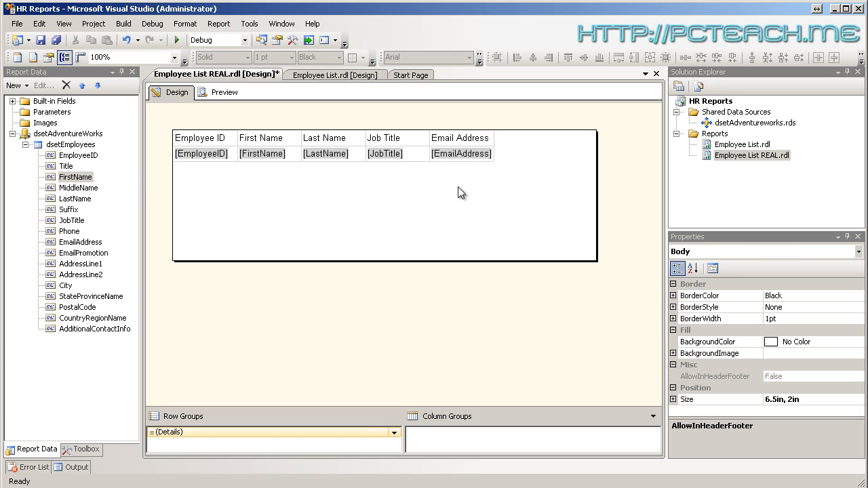
click(224, 93)
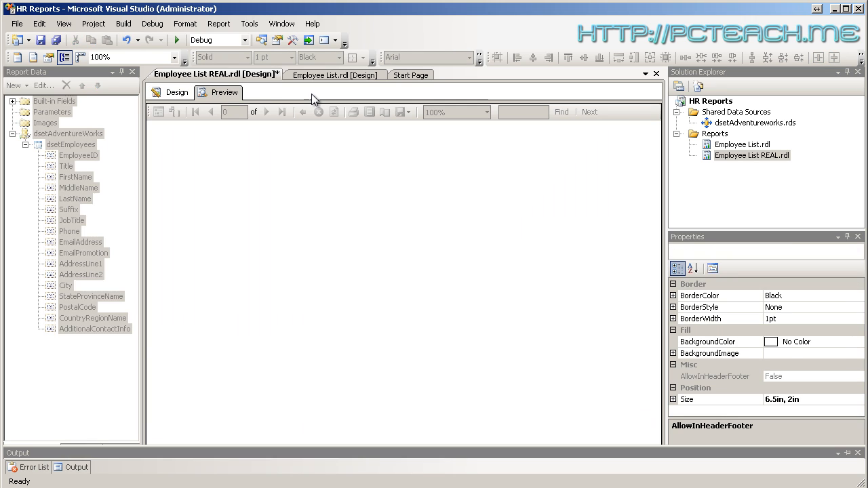
Render the report preview and scroll through the employee rows
click(223, 92)
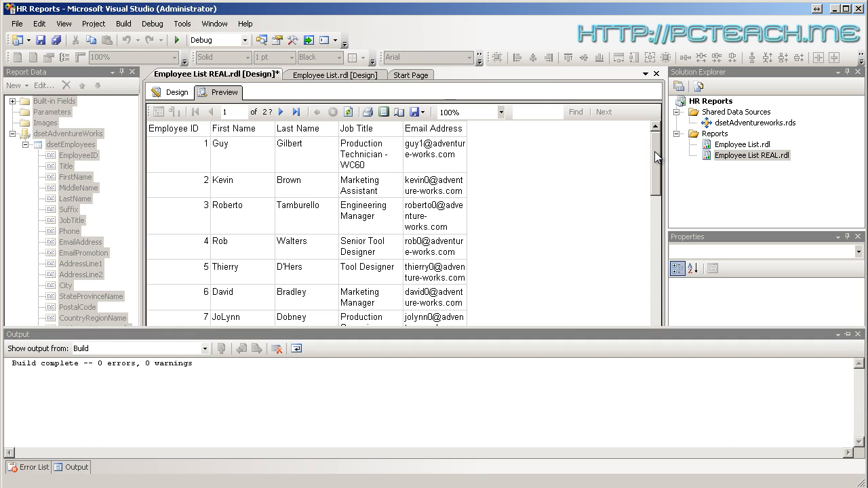
scroll(down, 3)
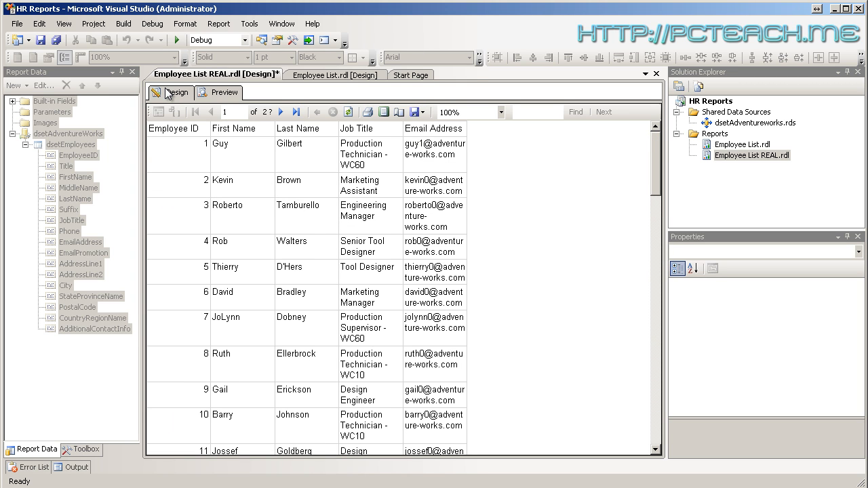
Back in the layout, locate the table's No Rows properties in the Properties pane
click(177, 92)
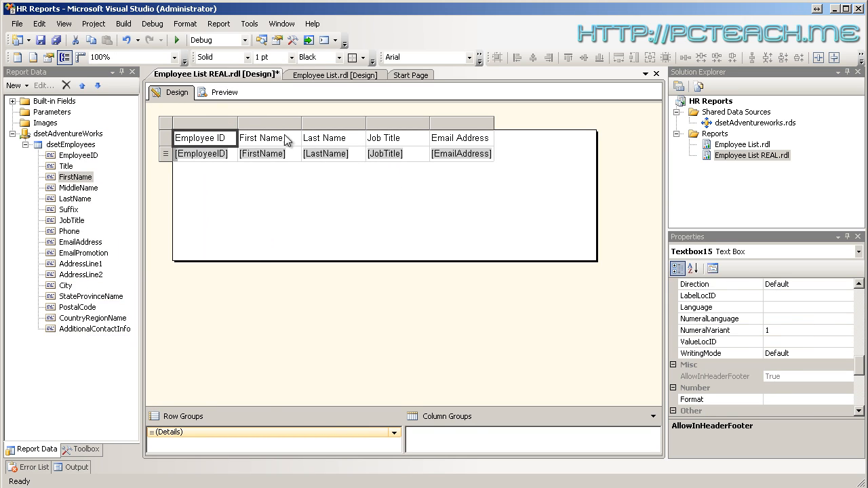
mouse_move(472, 142)
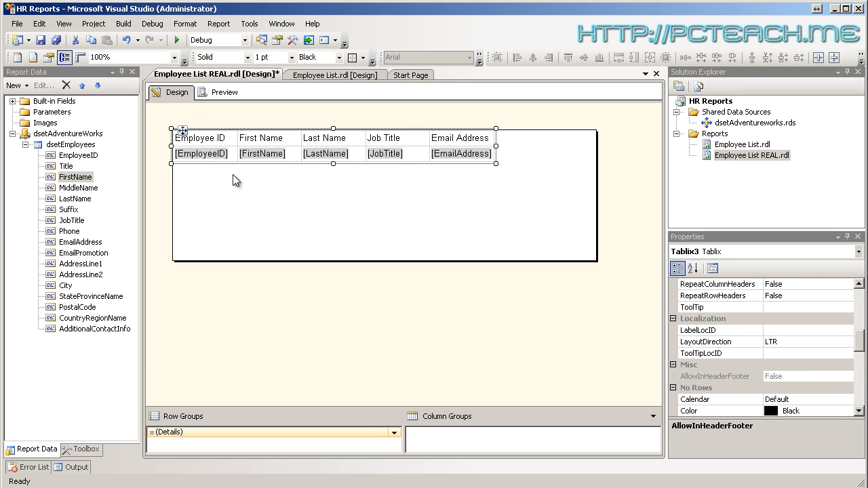
mouse_move(646, 302)
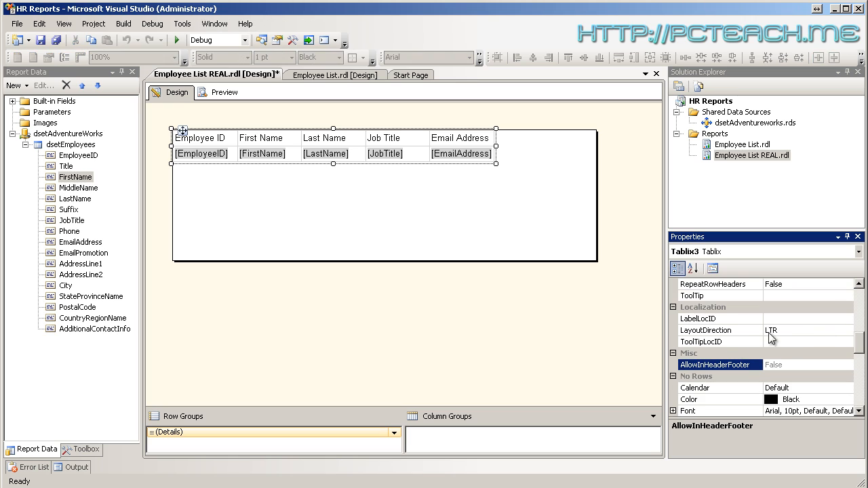
click(64, 23)
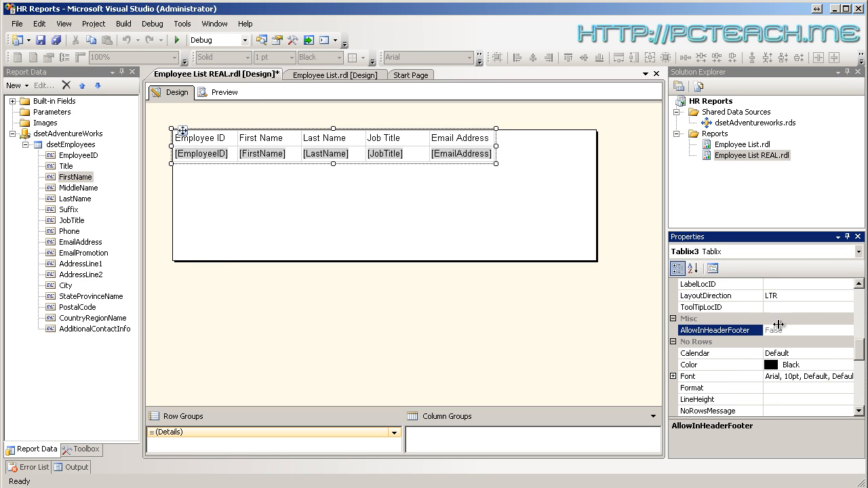
scroll(down, 3)
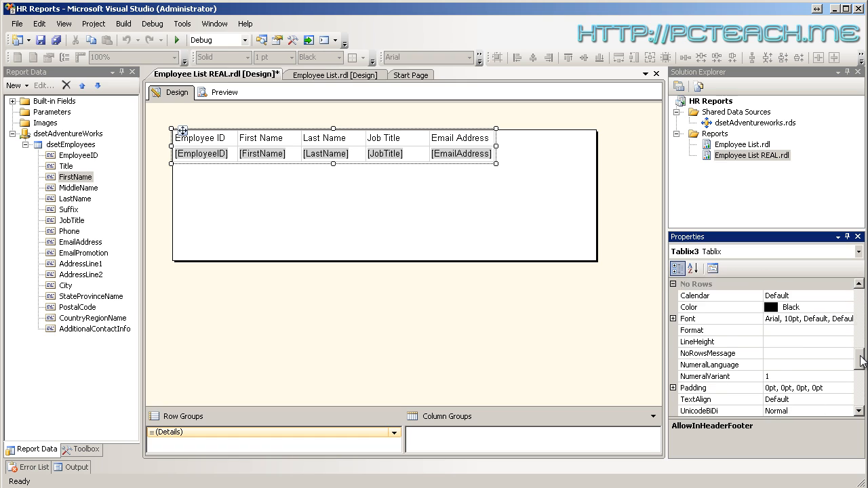
scroll(down, 3)
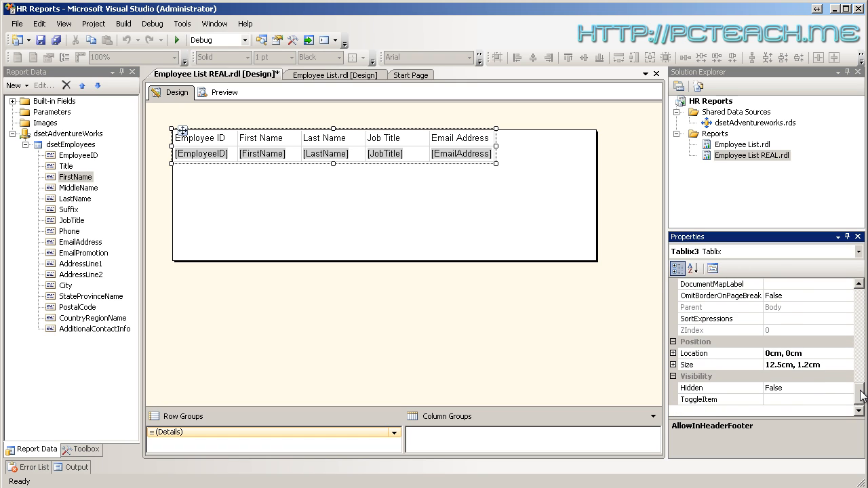
scroll(down, 3)
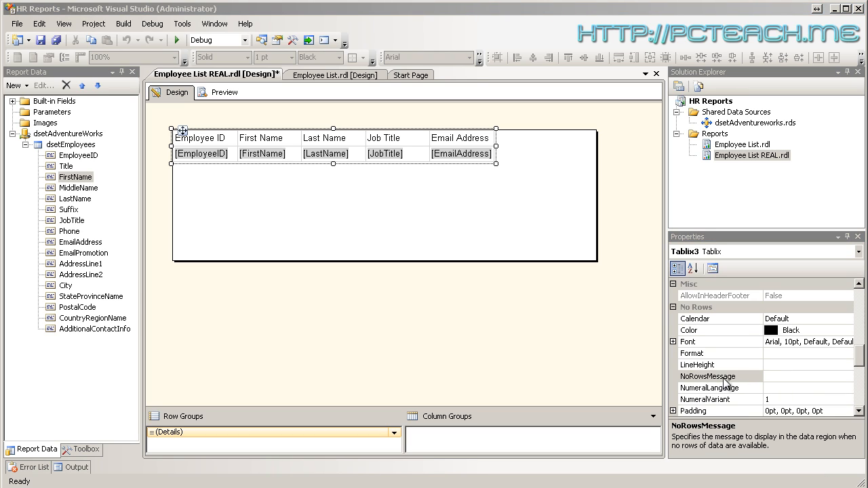
Set the table's NoRowsMessage to 'No Records Here'
click(719, 377)
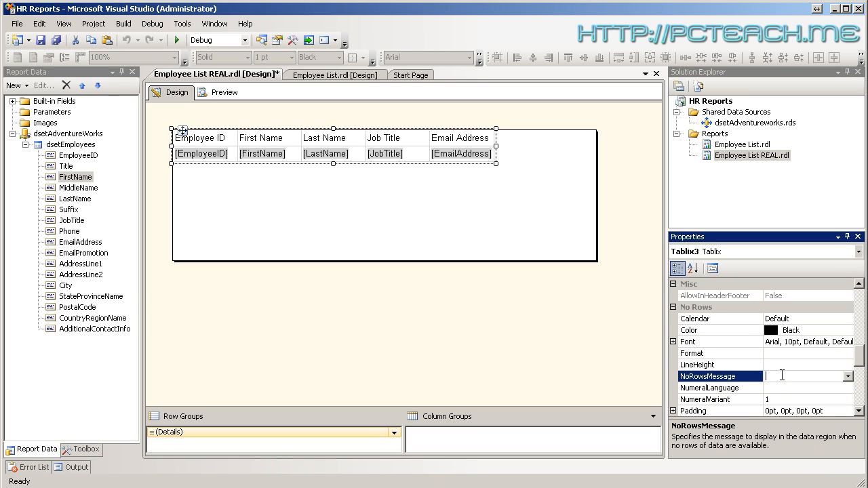
text(No records Here)
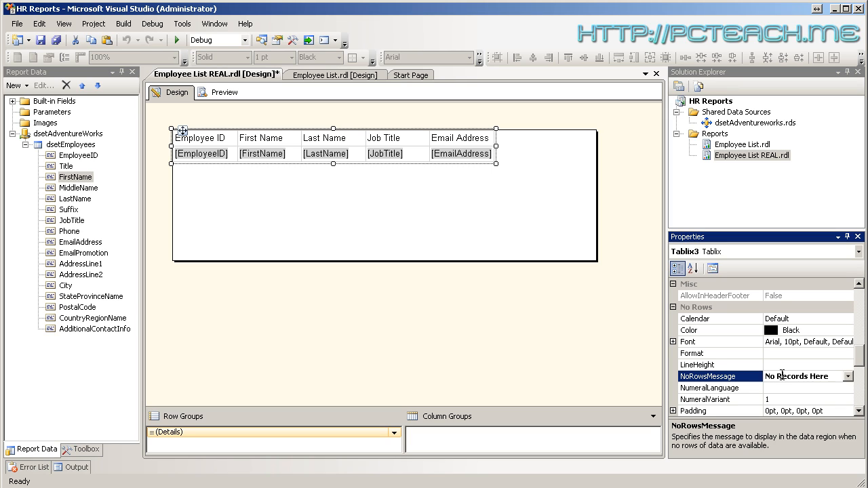
click(697, 365)
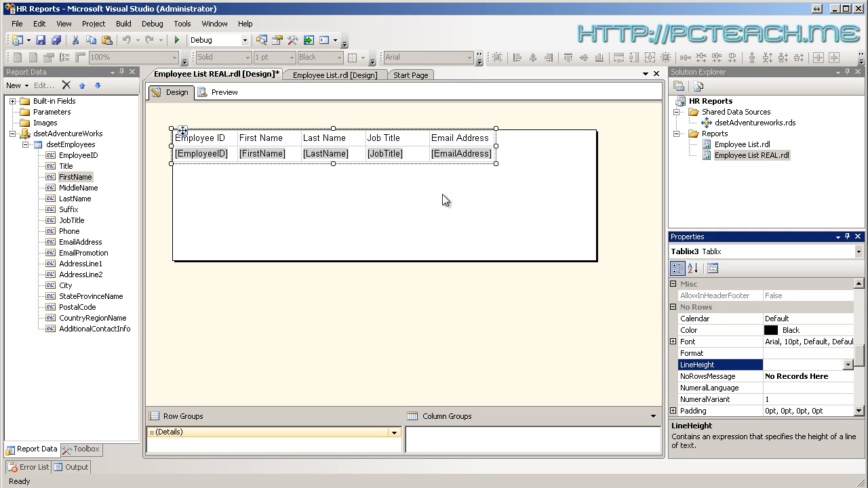
click(224, 92)
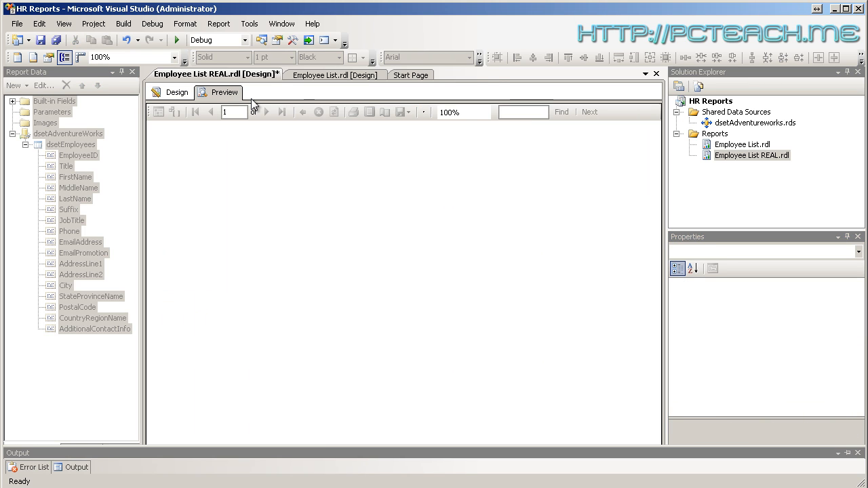
click(224, 92)
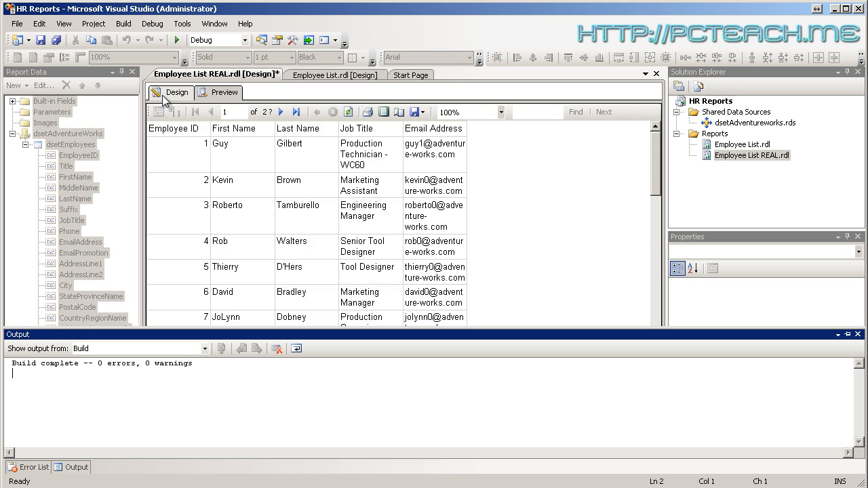
click(176, 92)
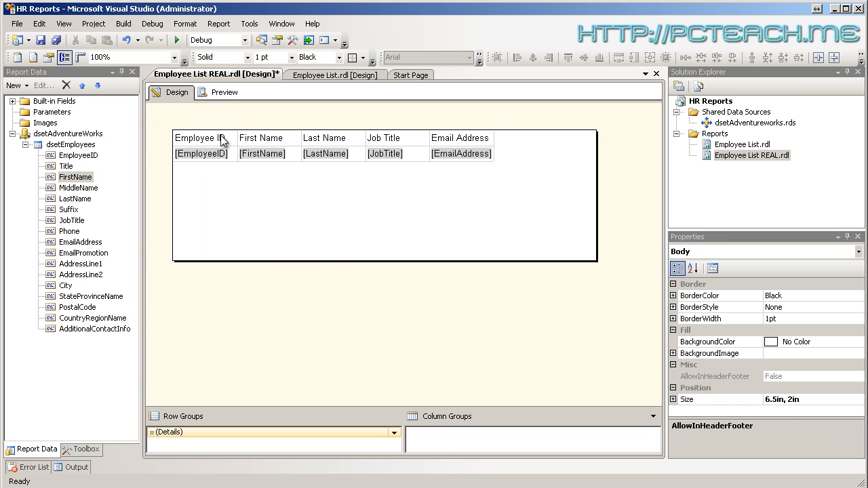
click(201, 138)
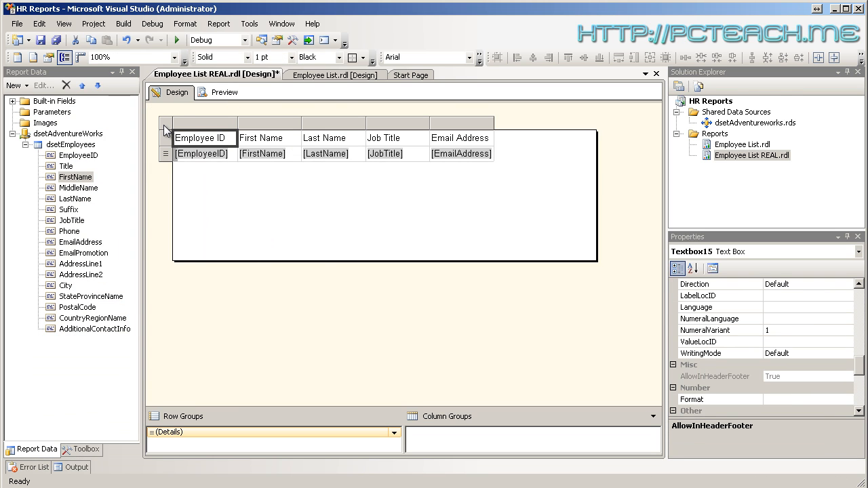
click(182, 130)
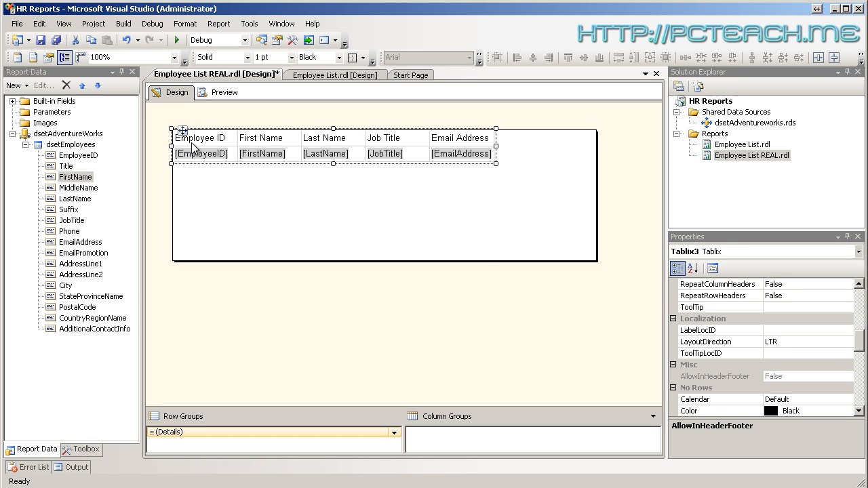
scroll(down, 3)
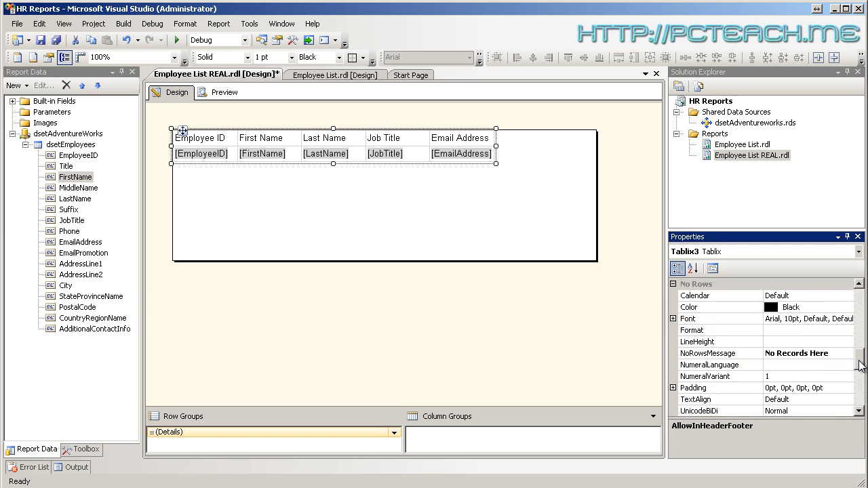
scroll(down, 3)
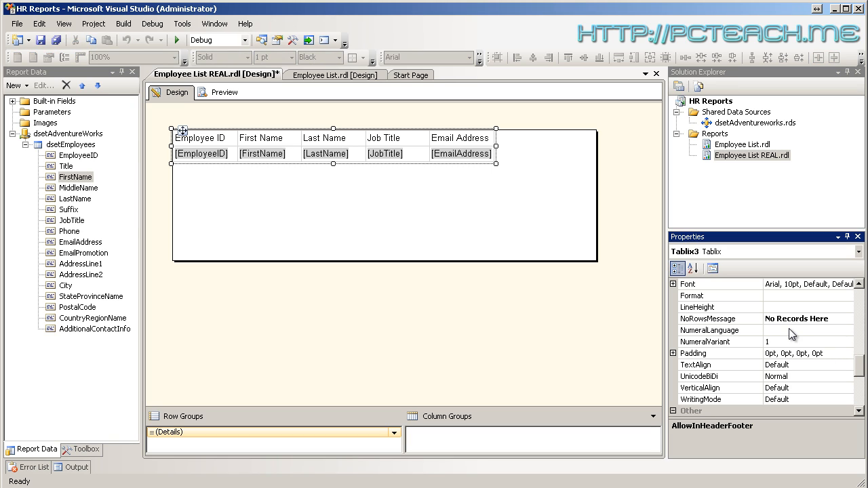
mouse_move(238, 120)
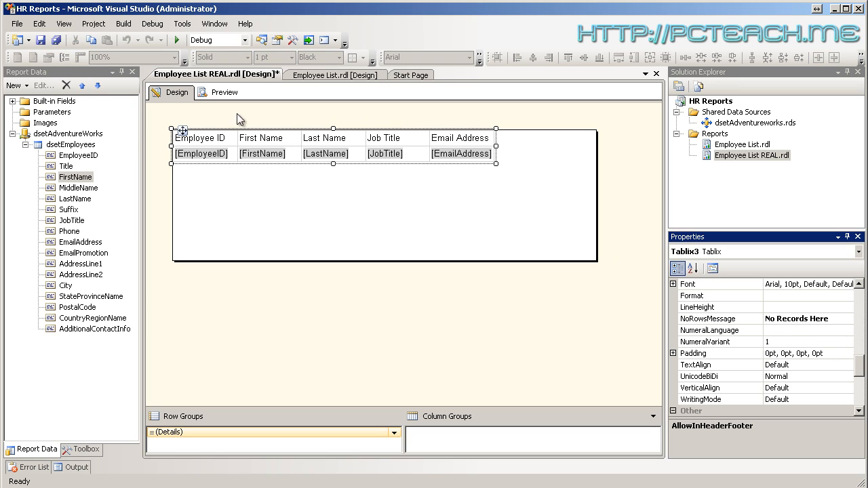
mouse_move(332, 68)
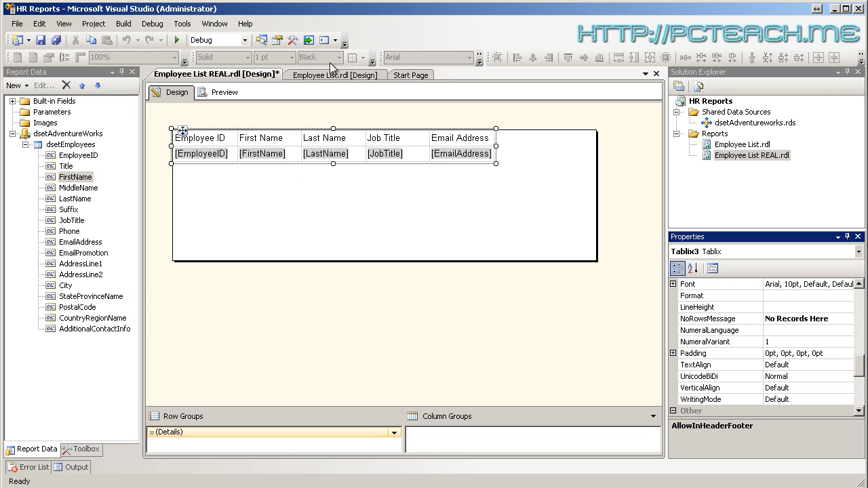
mouse_move(447, 65)
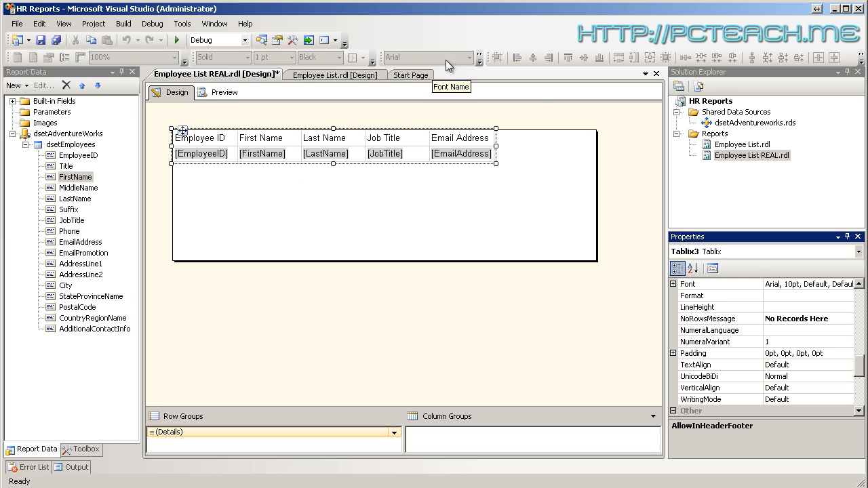
scroll(down, 3)
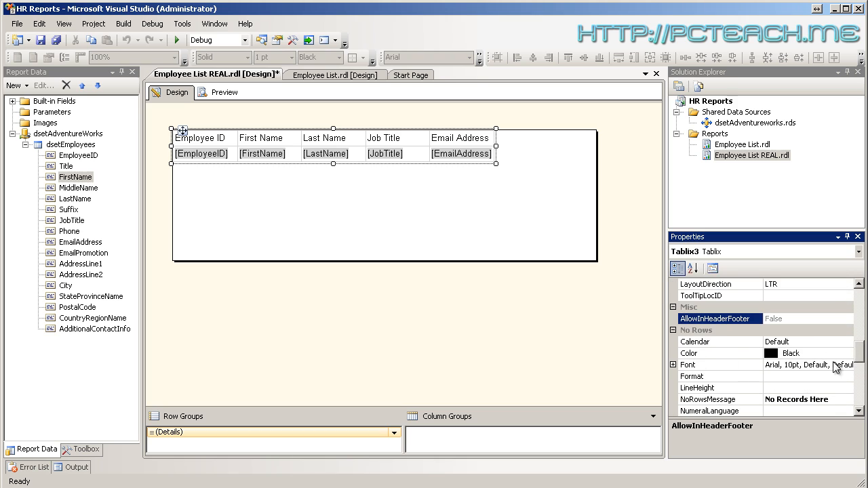
Set the table's FontSize to 15pt, then correct it to 12pt
click(719, 365)
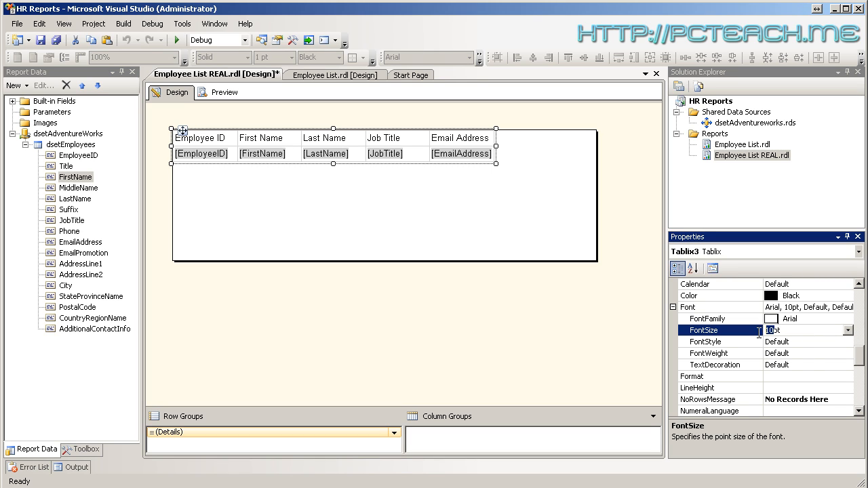
text(15pt)
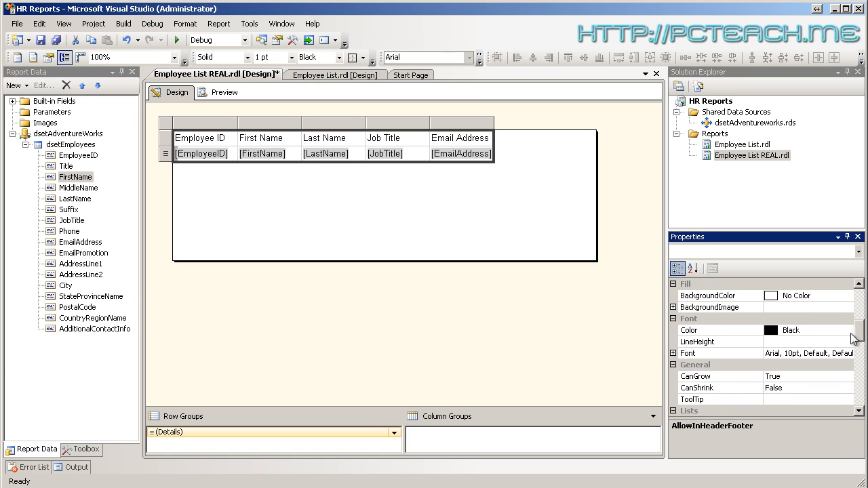
click(673, 353)
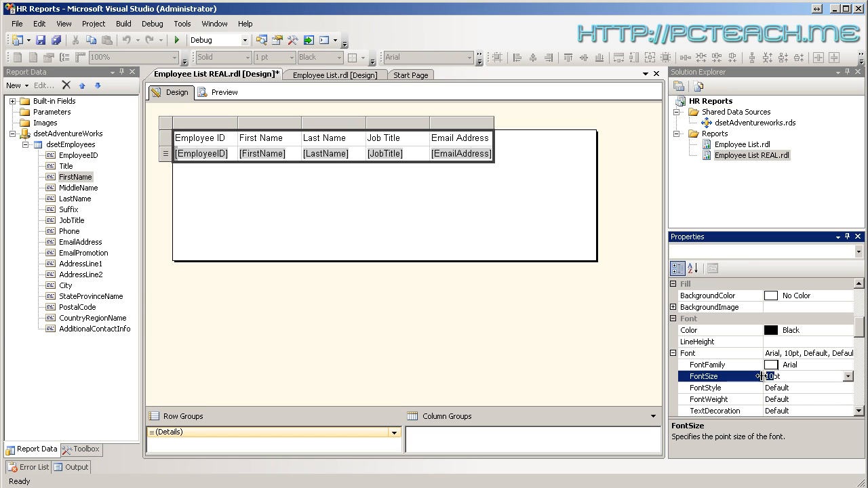
text(12pt)
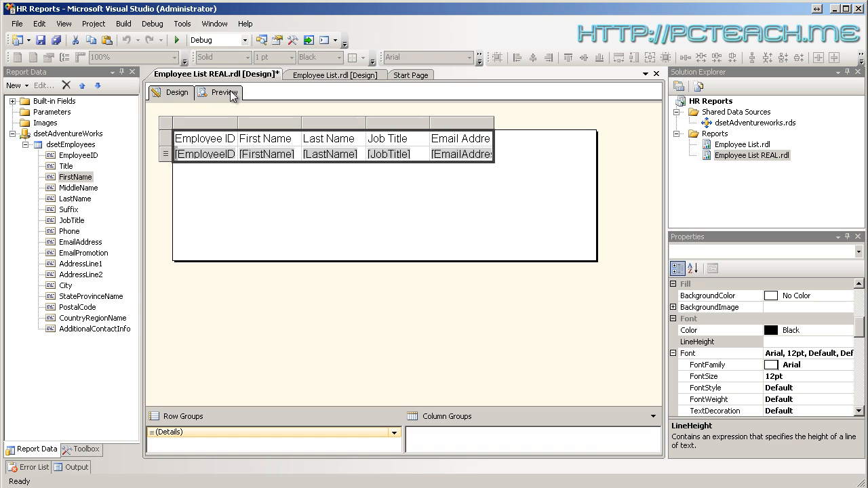
click(223, 92)
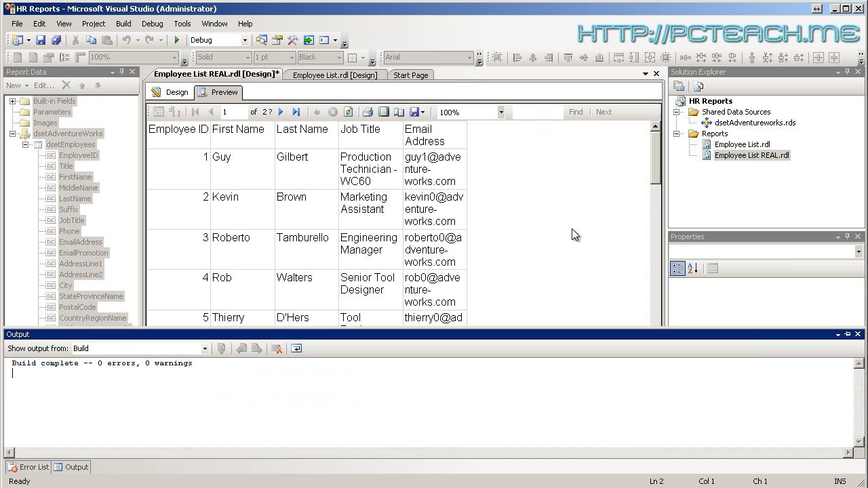
mouse_move(621, 242)
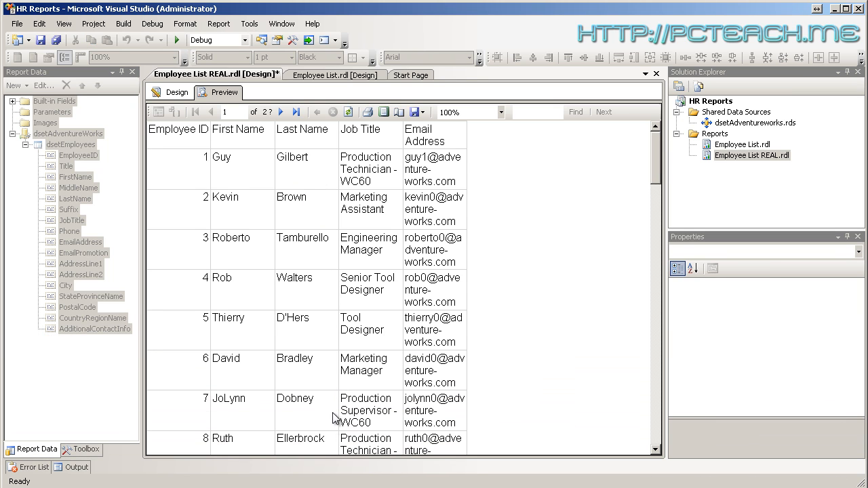
click(171, 92)
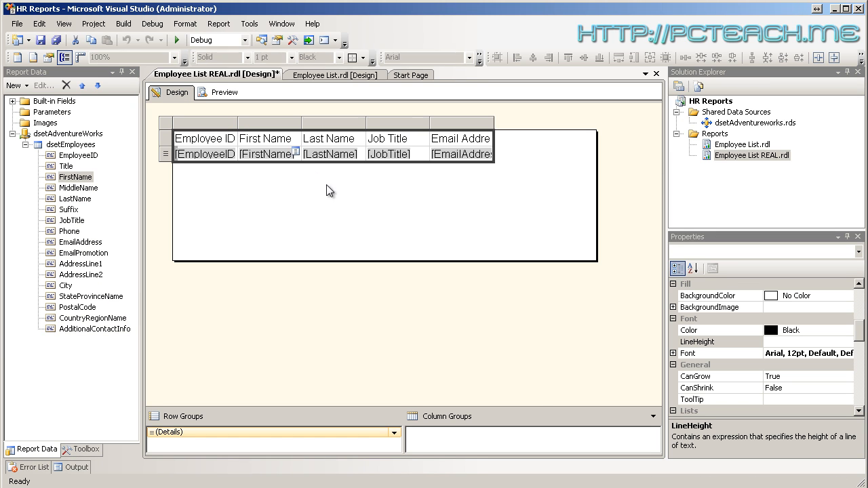